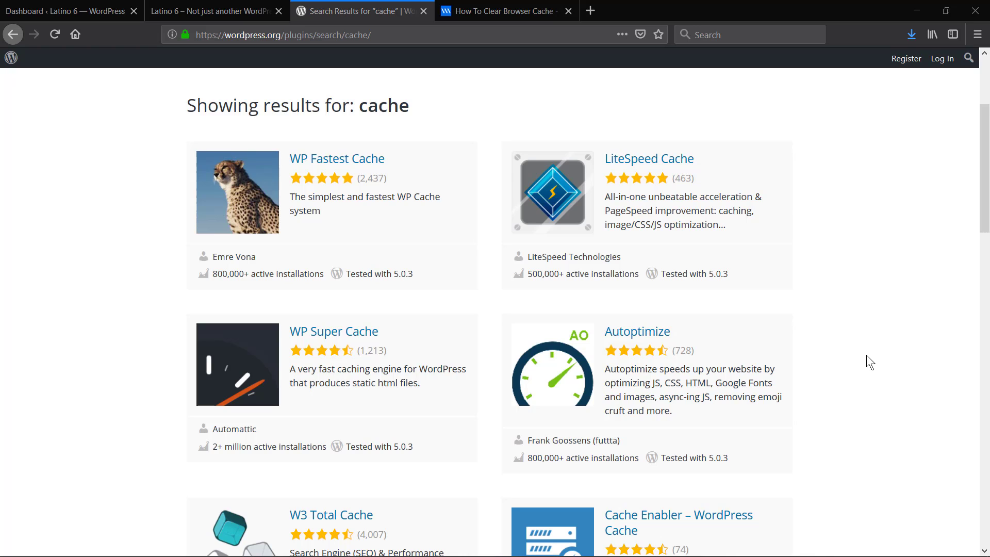
{"action": "mouse_move", "coordinate": [922, 251]}
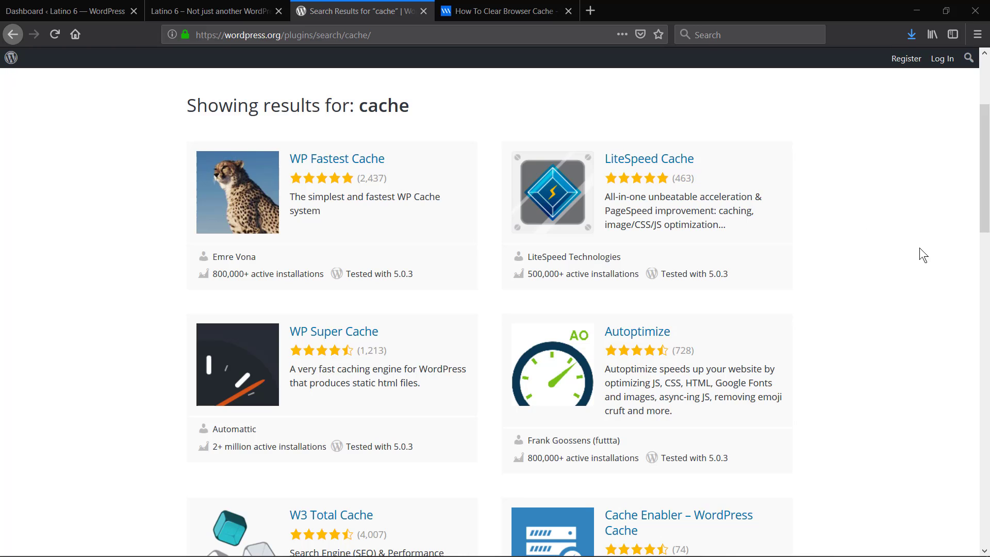
{"action": "mouse_move", "coordinate": [213, 22]}
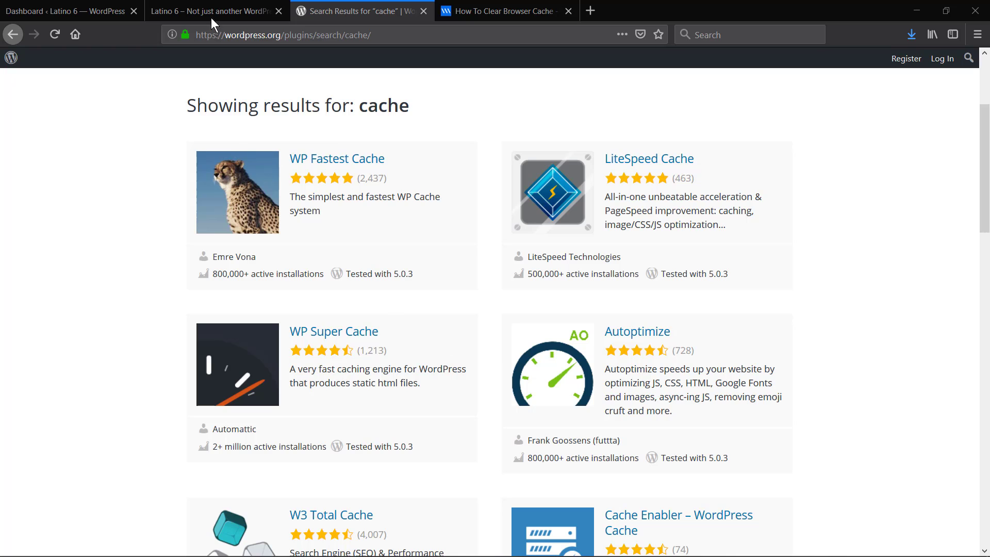
- View the live Latino 6 site homepage in its browser tab
{"action": "left_click", "coordinate": [217, 11]}
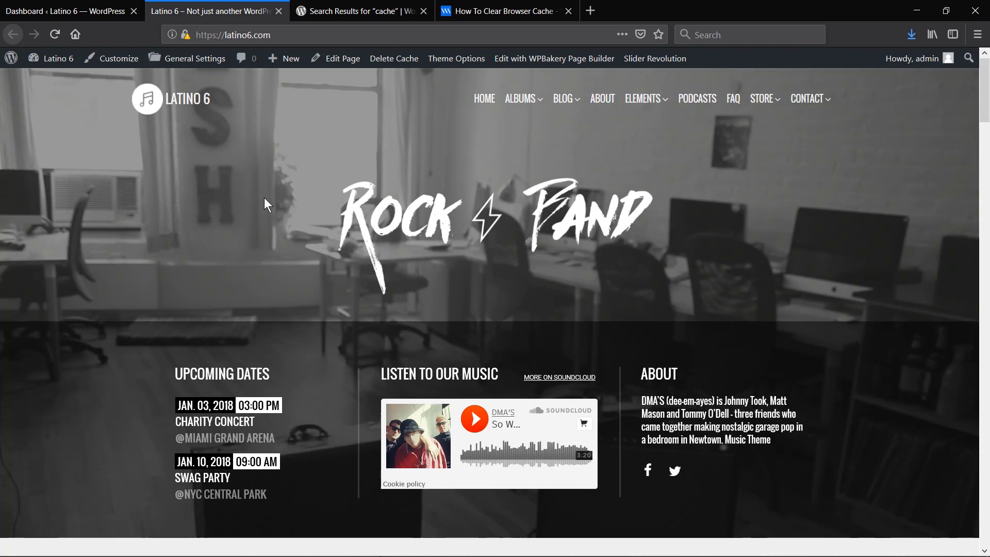
{"action": "mouse_move", "coordinate": [218, 249]}
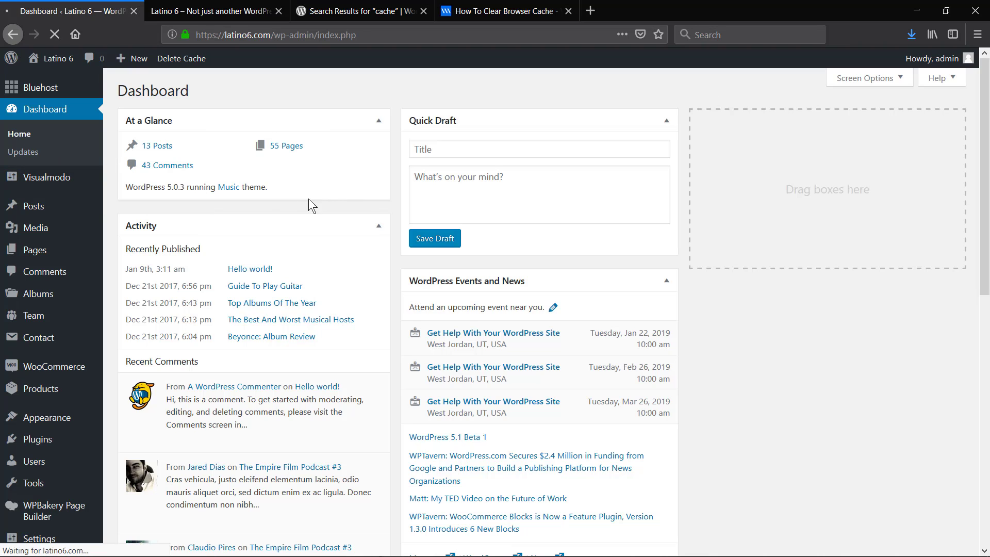
- Go to the Music theme's Brand settings under Visualmodo Theme Options
{"action": "left_click", "coordinate": [39, 178]}
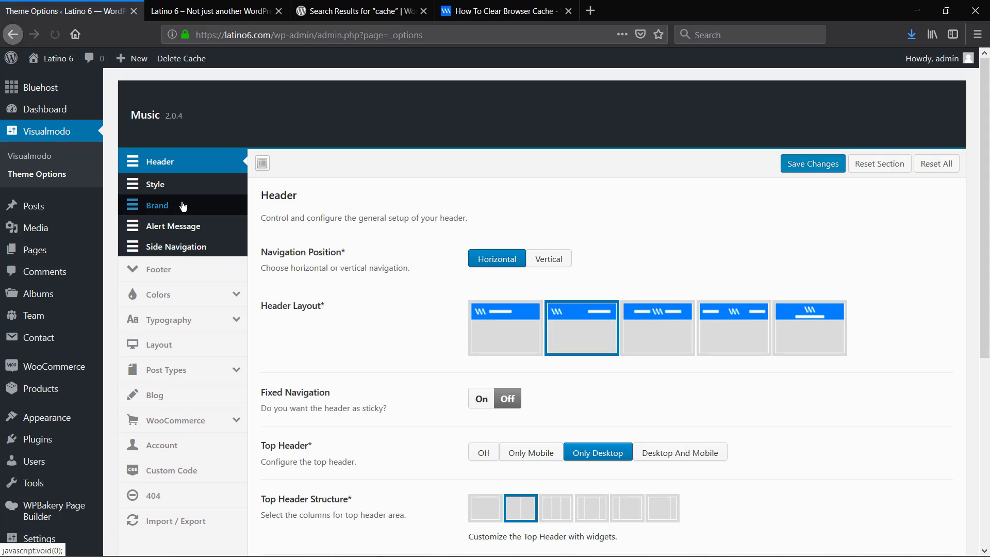
{"action": "left_click", "coordinate": [157, 206]}
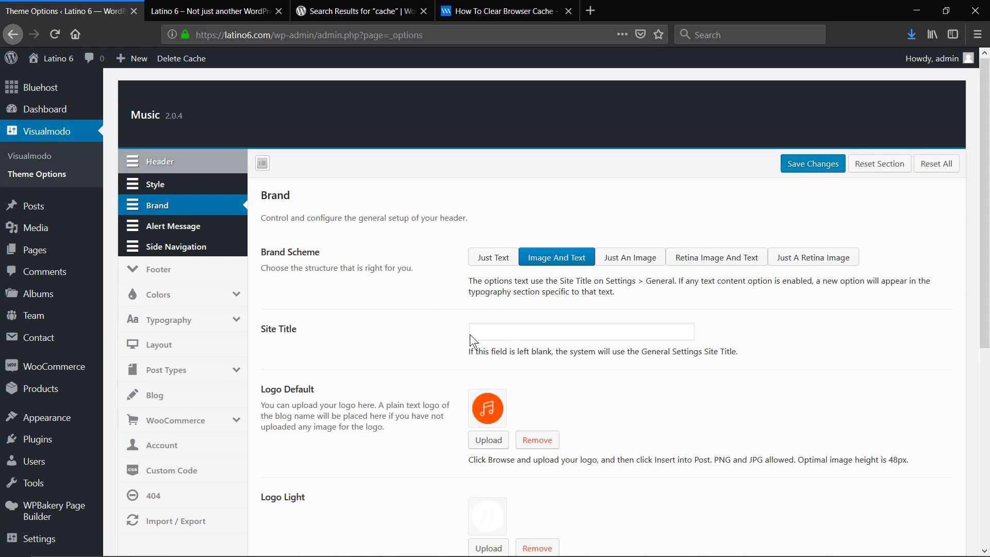
{"action": "left_click", "coordinate": [582, 331]}
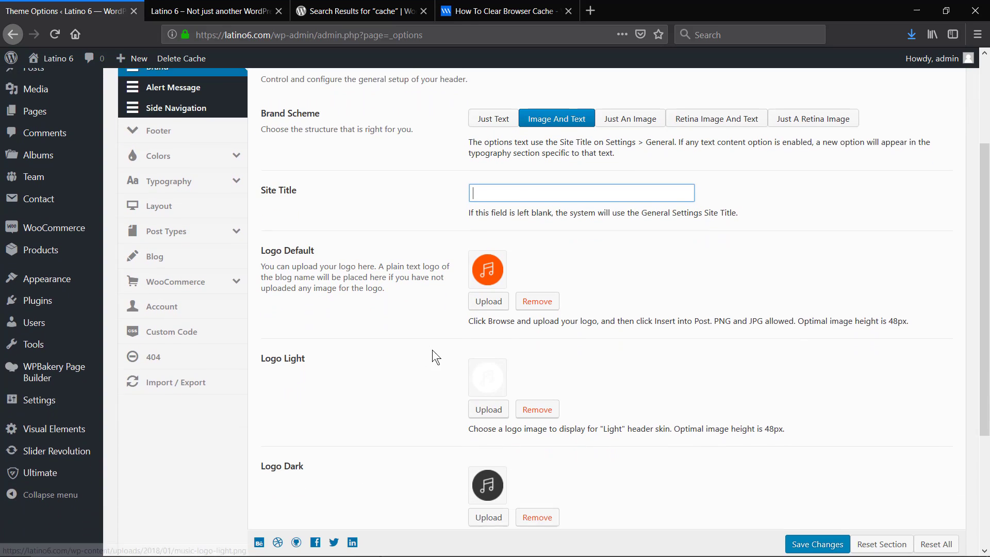
- Replace the Logo Light image with the orange music-note logo
{"action": "left_click", "coordinate": [537, 409]}
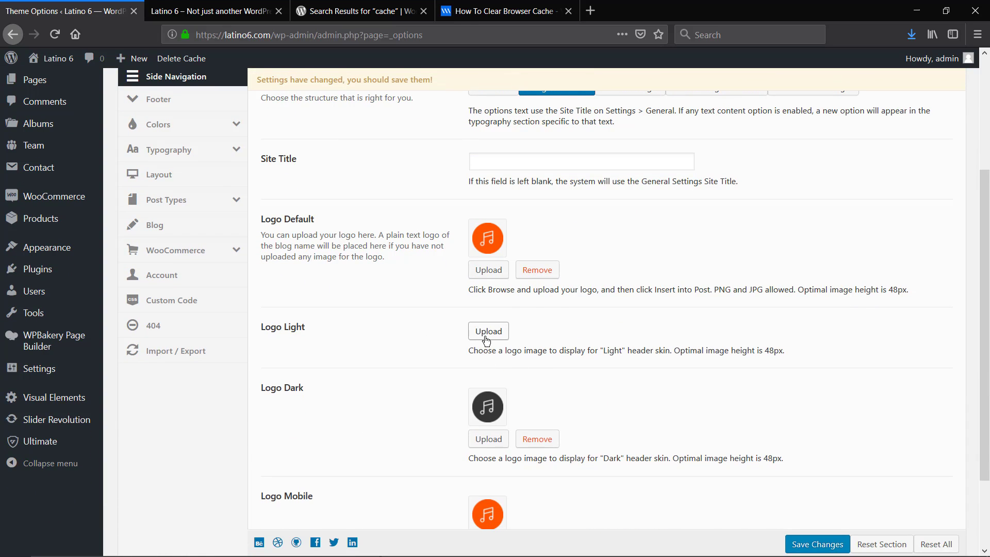
{"action": "left_click", "coordinate": [488, 331]}
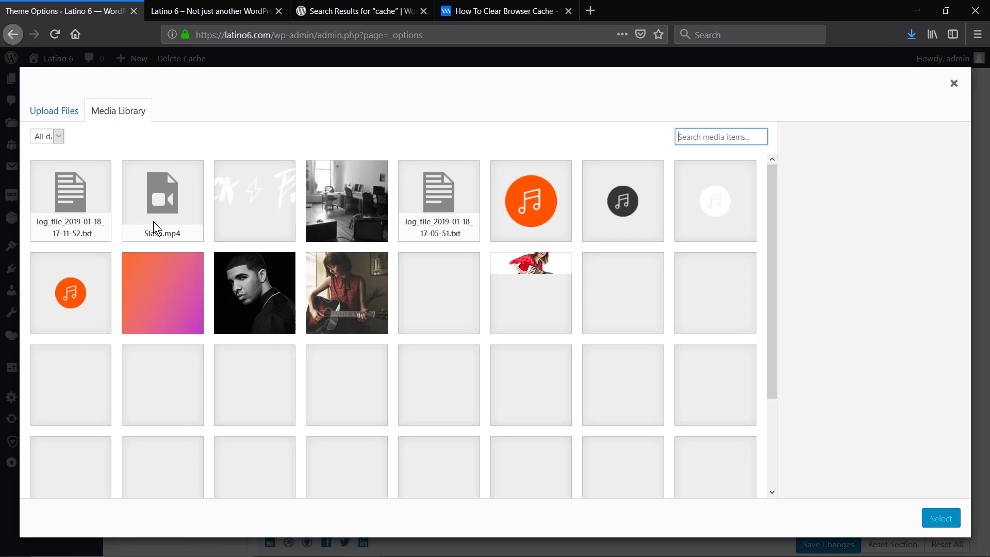
{"action": "left_click", "coordinate": [531, 201]}
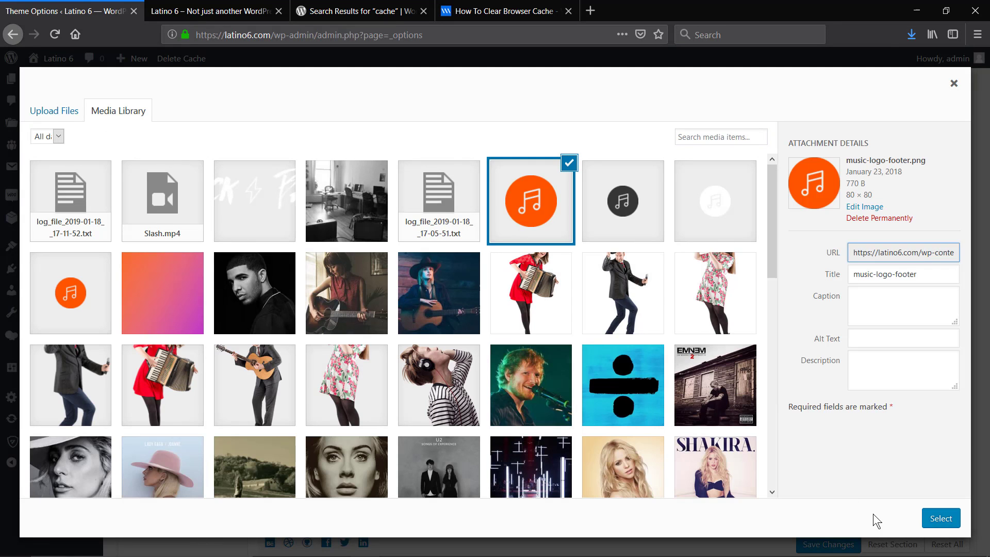
{"action": "left_click", "coordinate": [941, 518]}
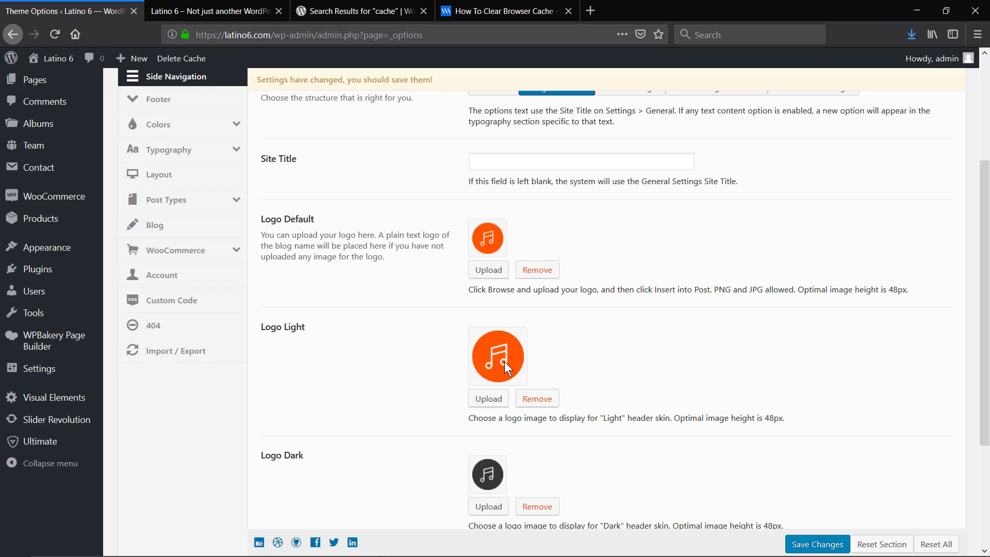
{"action": "left_click", "coordinate": [211, 10]}
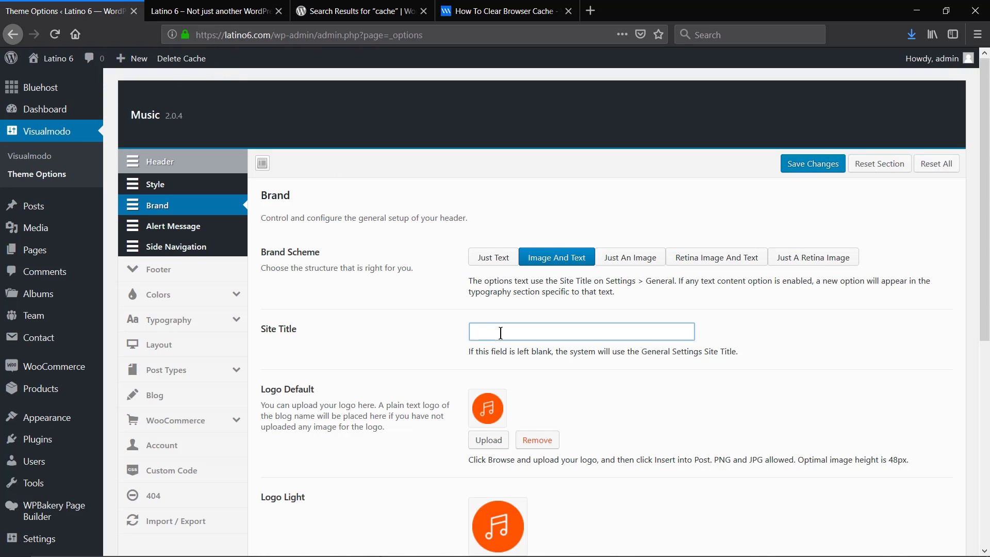
- Set the Site Title to Music Site and save the Brand settings
{"action": "type", "text": "M"}
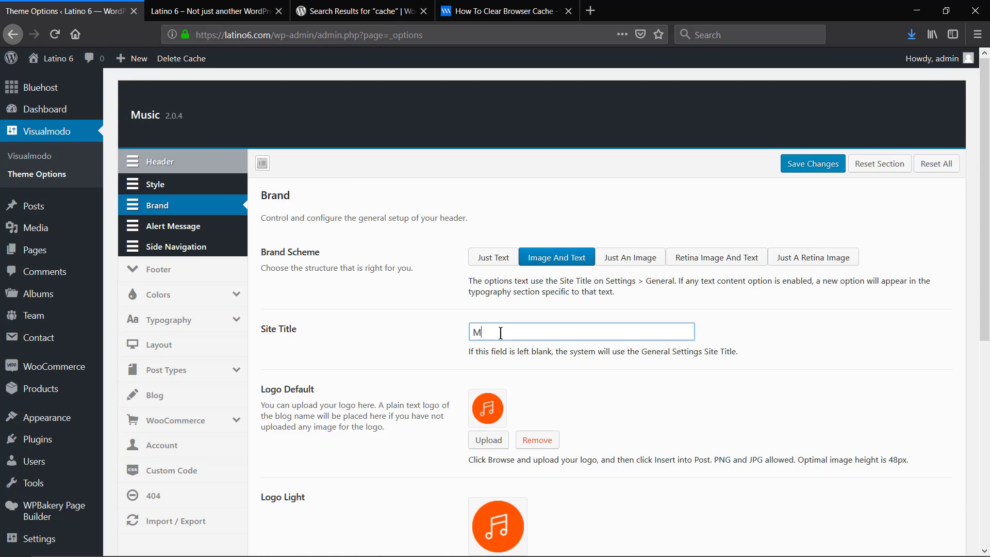
{"action": "type", "text": "usic Site"}
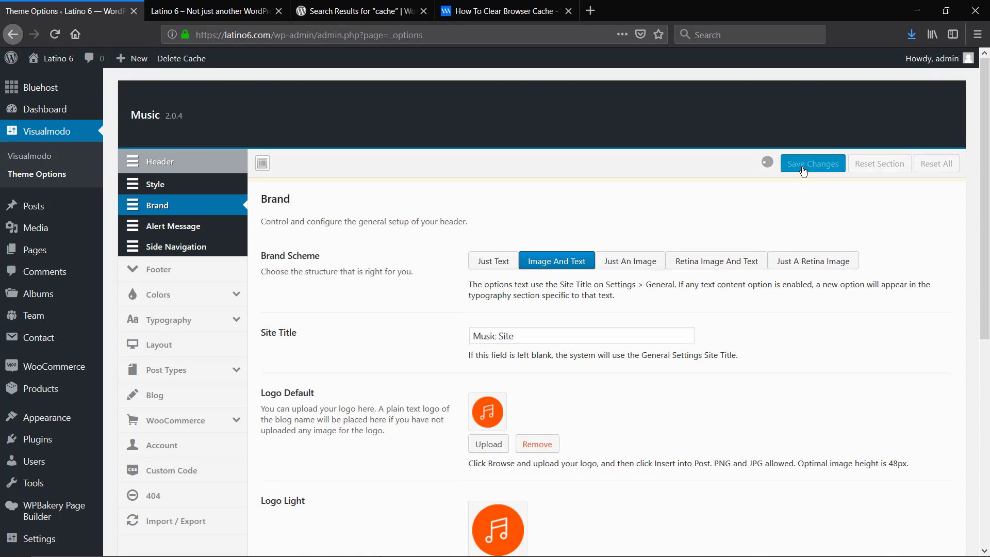
{"action": "left_click", "coordinate": [813, 163]}
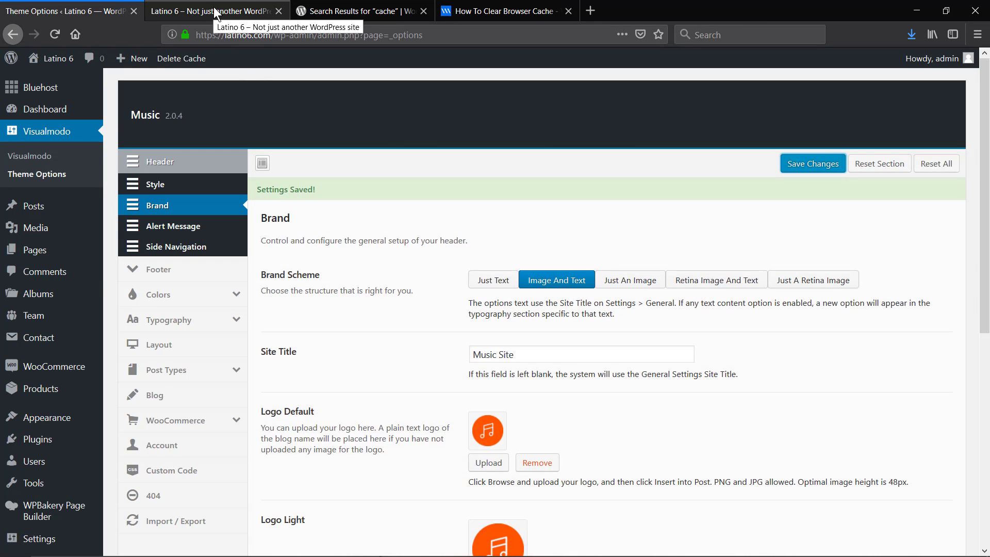
- Check the live Latino 6 homepage for the new title and logo
{"action": "left_click", "coordinate": [212, 11]}
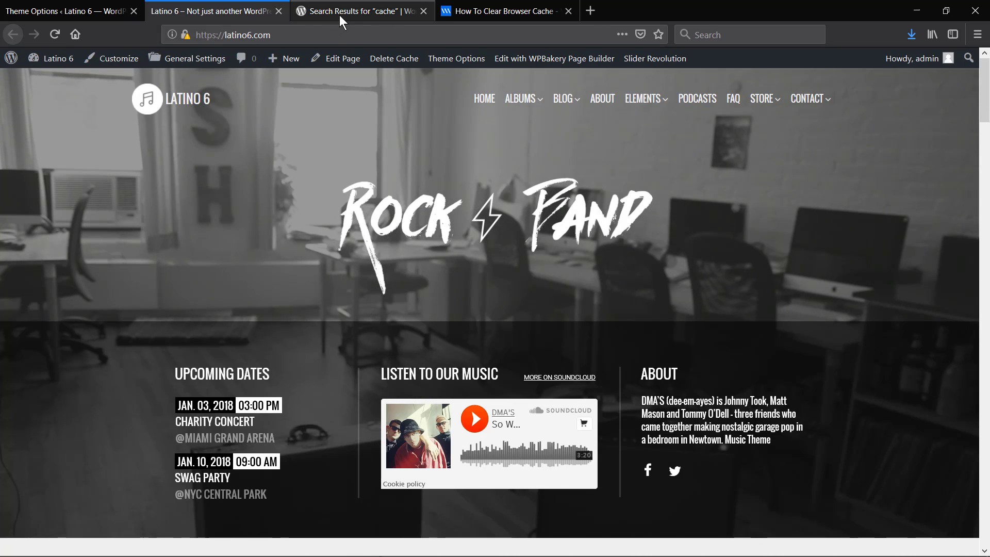
- Review the WordPress.org cache plugin search results, including WP Super Cache
{"action": "left_click", "coordinate": [361, 11]}
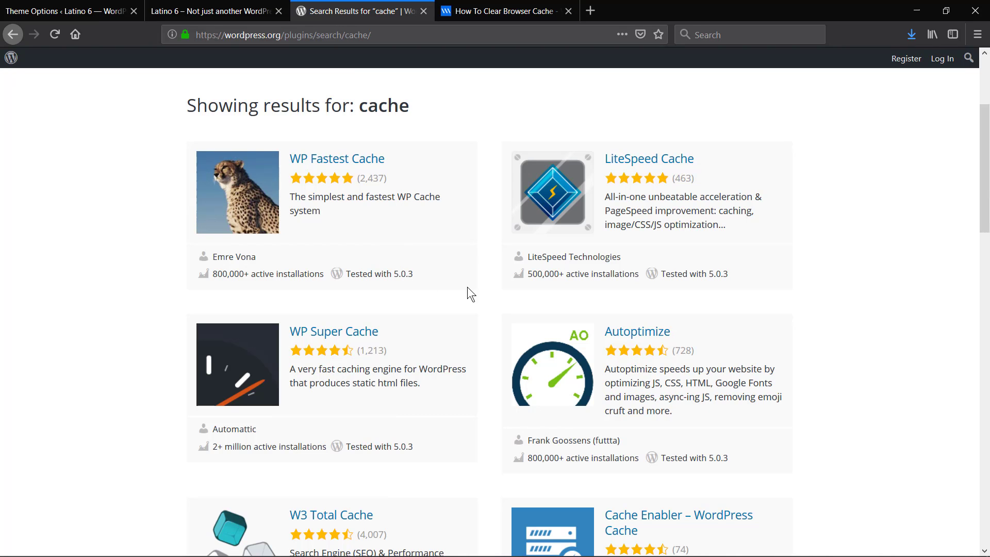
{"action": "mouse_move", "coordinate": [478, 297]}
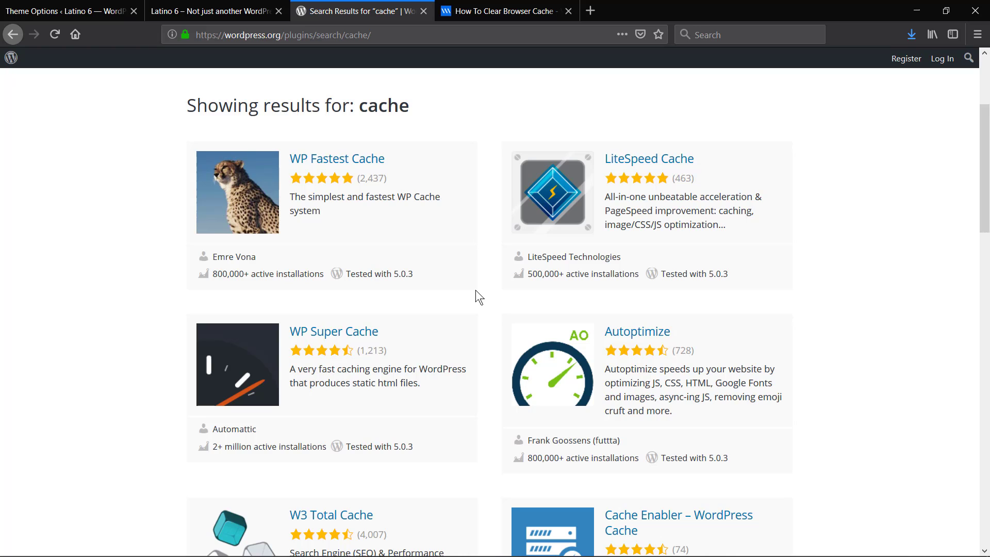
{"action": "mouse_move", "coordinate": [466, 327]}
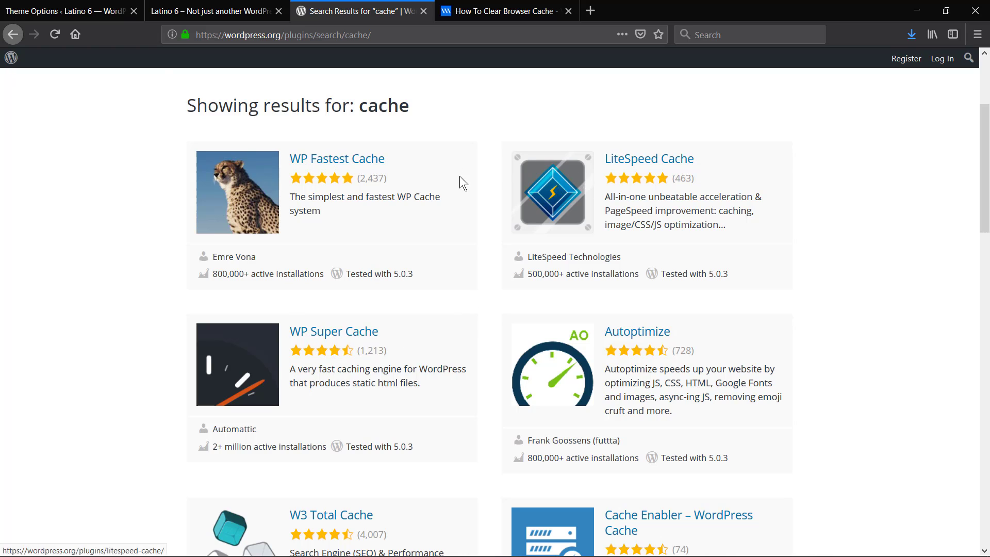
{"action": "scroll", "scroll_direction": "down", "scroll_amount": 3}
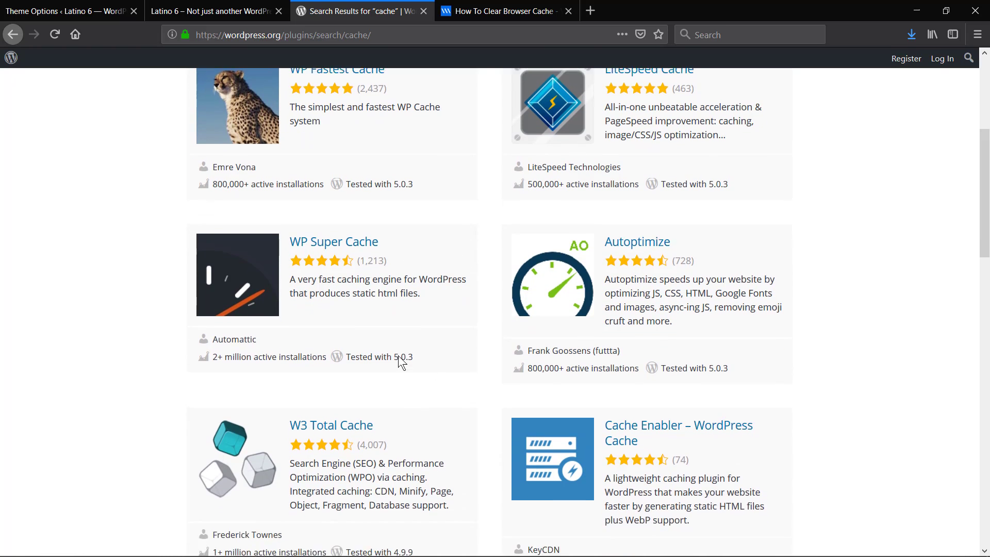
{"action": "scroll", "scroll_direction": "up", "scroll_amount": 3}
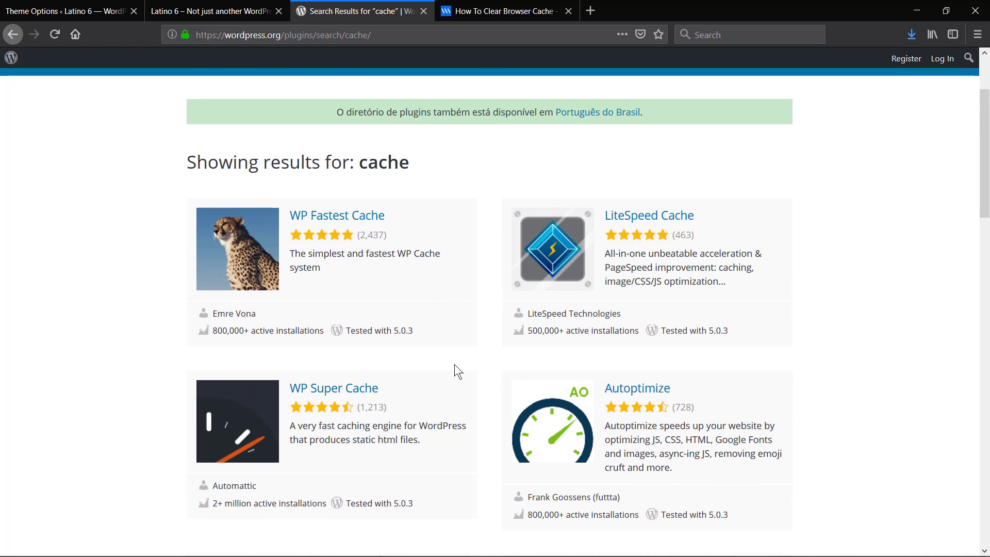
{"action": "scroll", "scroll_direction": "down", "scroll_amount": 3}
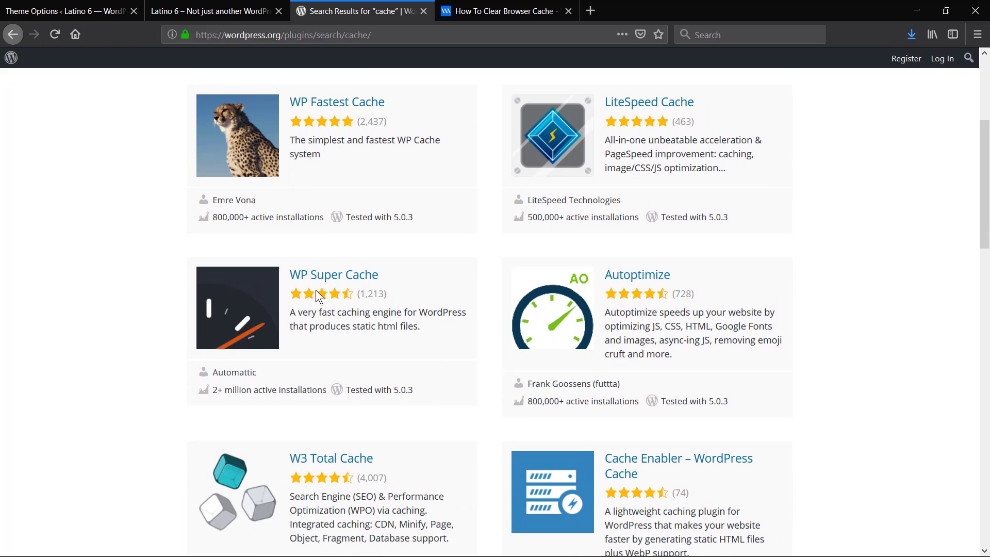
{"action": "mouse_move", "coordinate": [421, 280]}
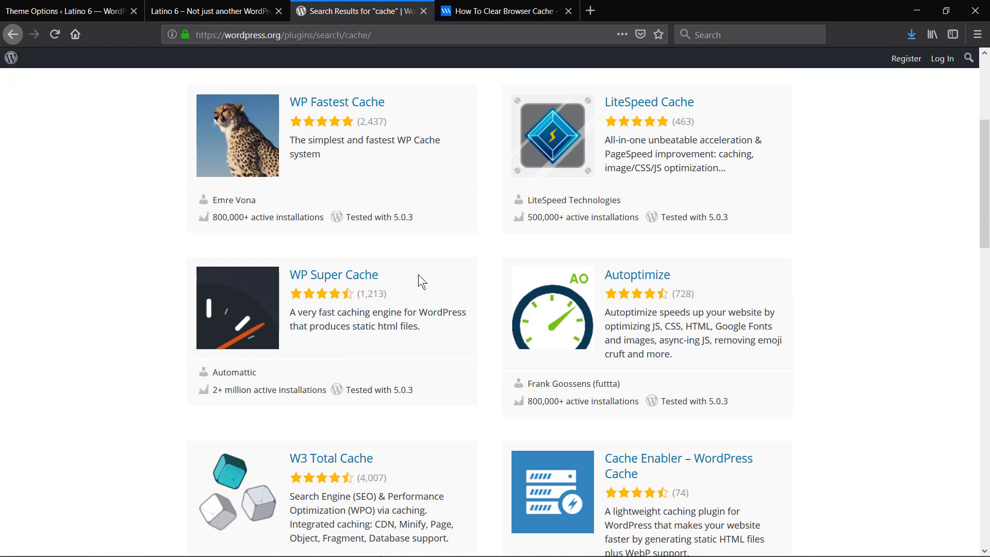
- Show the list of installed plugins in the Latino 6 admin
{"action": "left_click", "coordinate": [212, 11]}
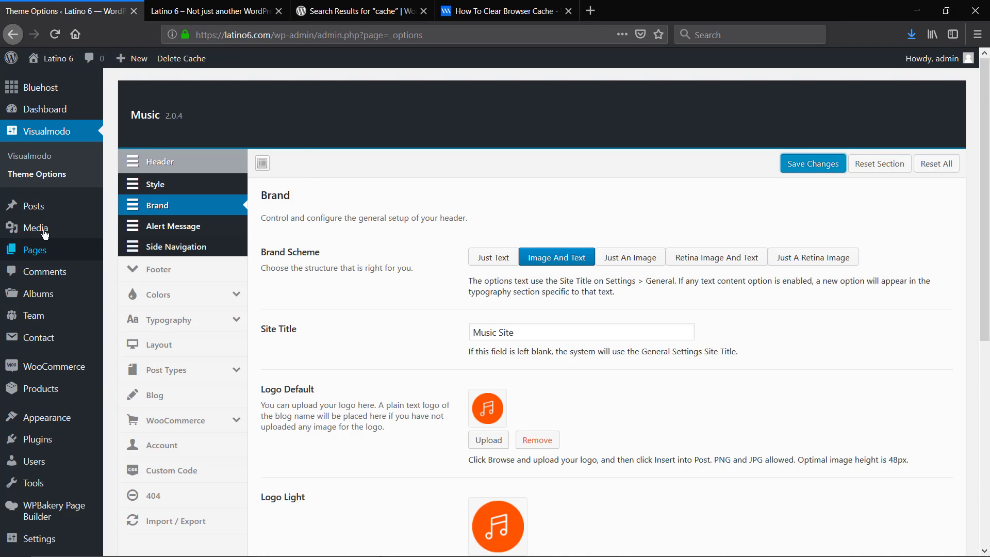
{"action": "scroll", "scroll_direction": "down", "scroll_amount": 3}
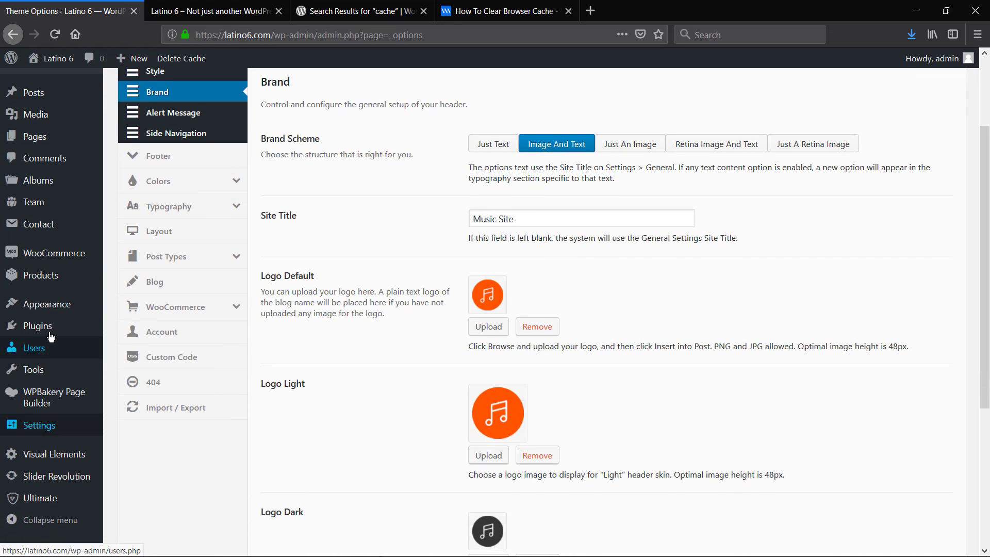
{"action": "left_click", "coordinate": [38, 325]}
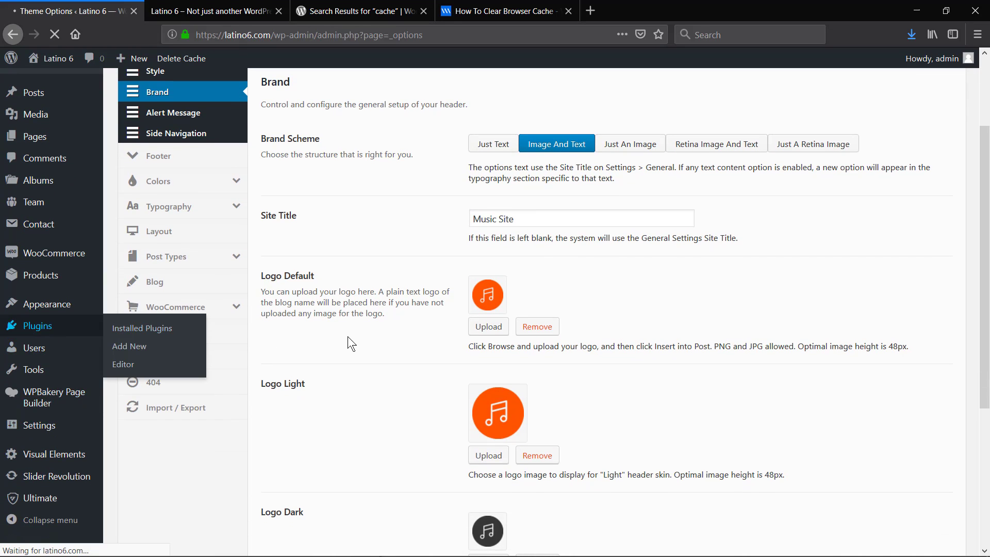
{"action": "left_click", "coordinate": [142, 328]}
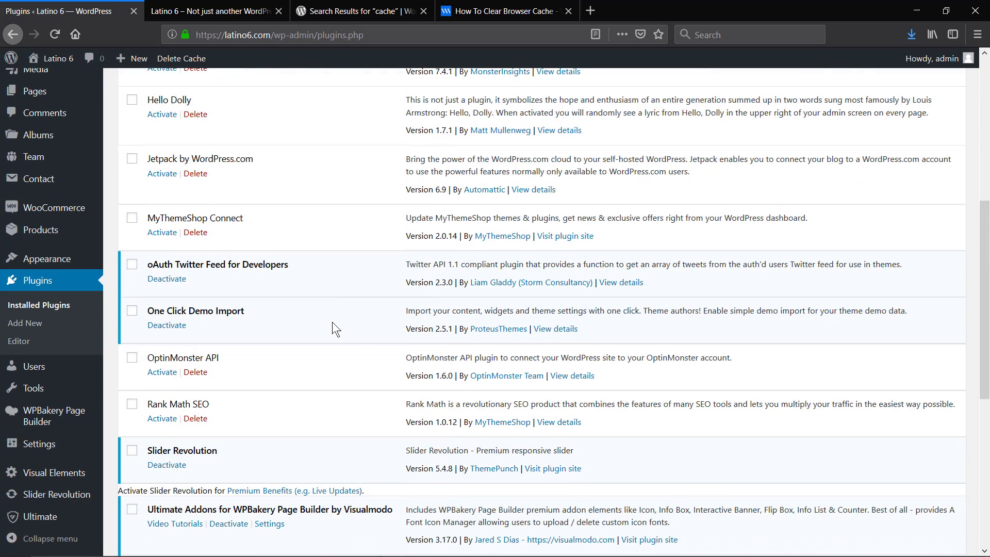
{"action": "scroll", "scroll_direction": "down", "scroll_amount": 3}
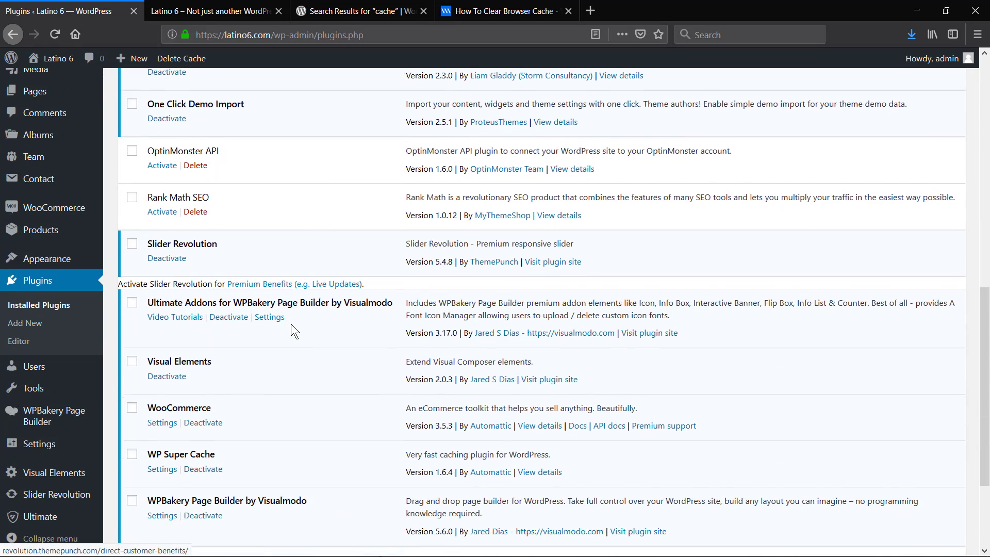
{"action": "scroll", "scroll_direction": "down", "scroll_amount": 3}
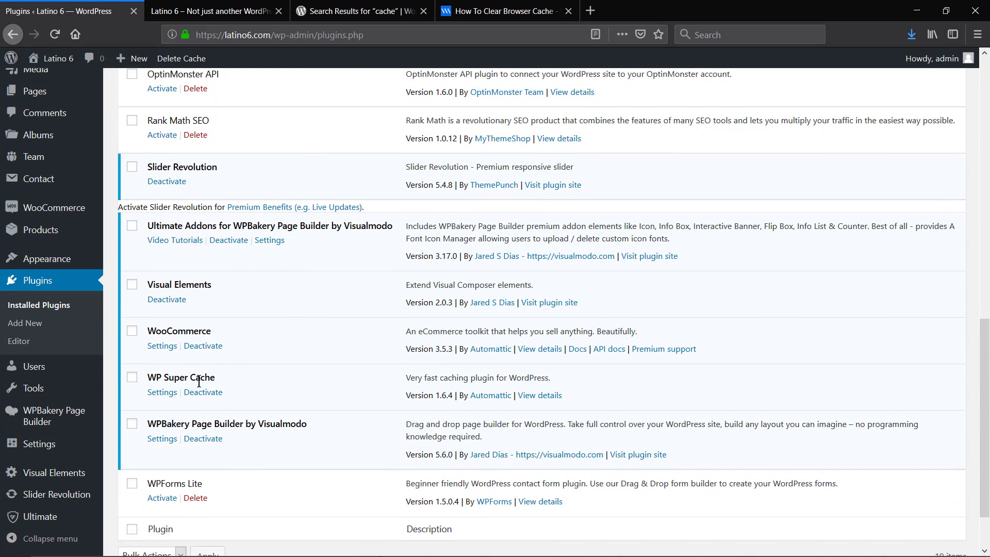
{"action": "mouse_move", "coordinate": [136, 399]}
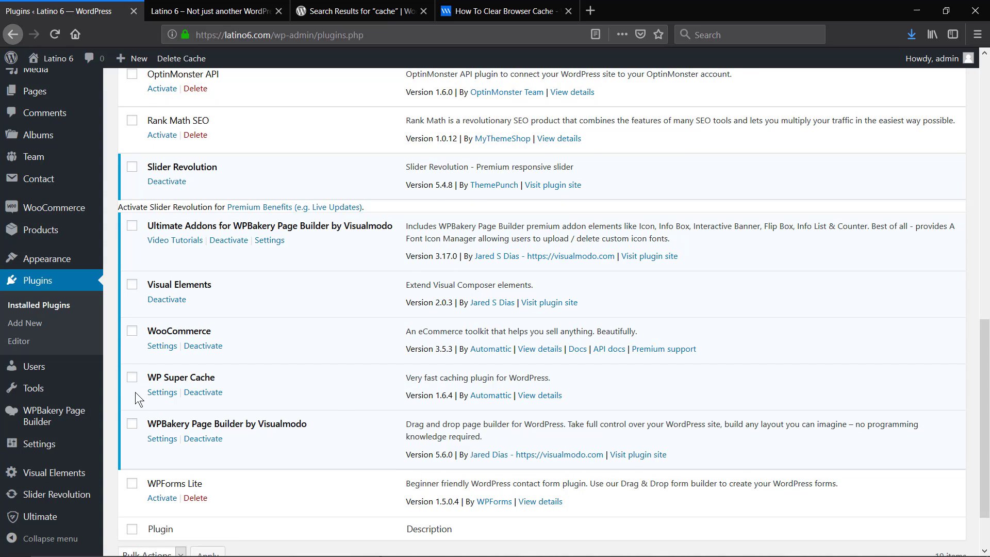
- Switch WP Super Cache caching off and update the status
{"action": "left_click", "coordinate": [39, 444]}
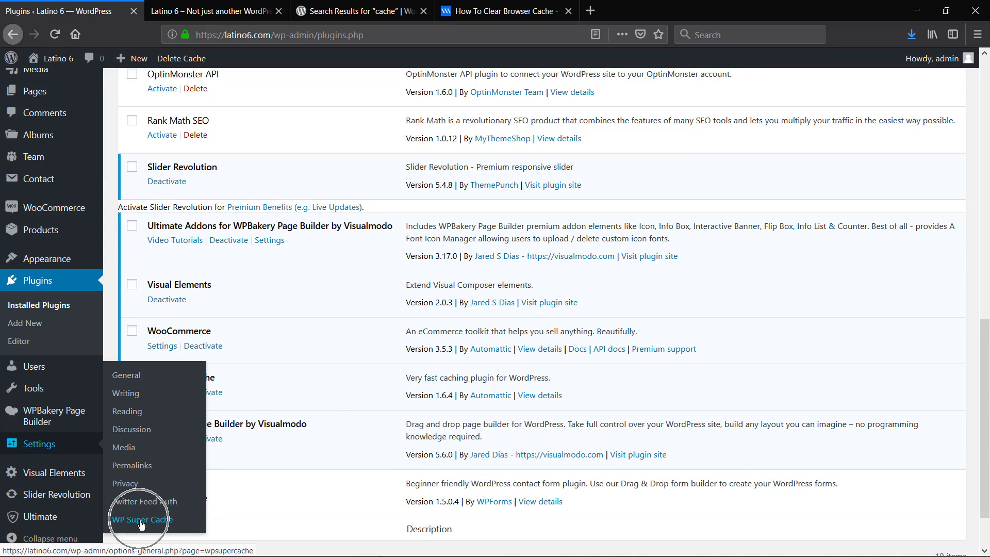
{"action": "left_click", "coordinate": [142, 519]}
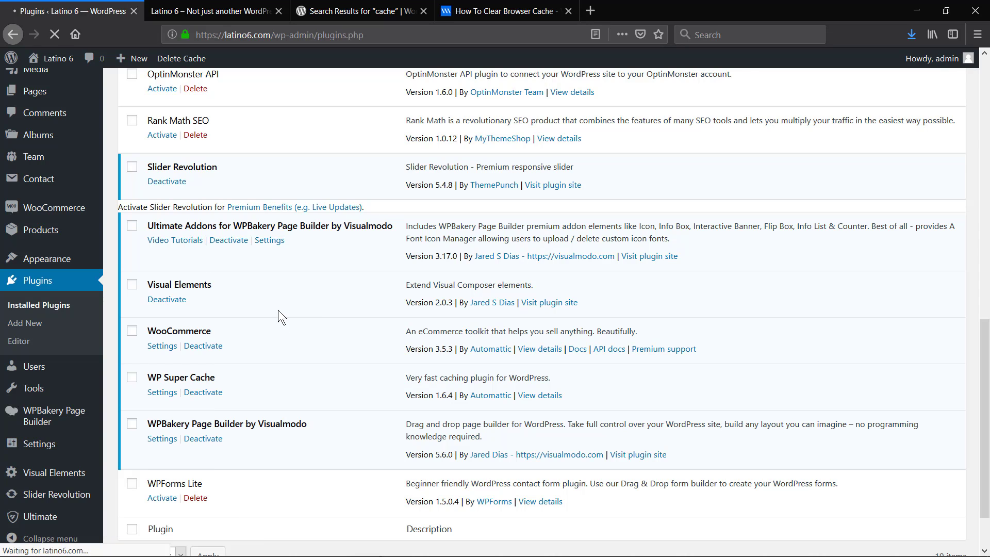
{"action": "left_click", "coordinate": [162, 392]}
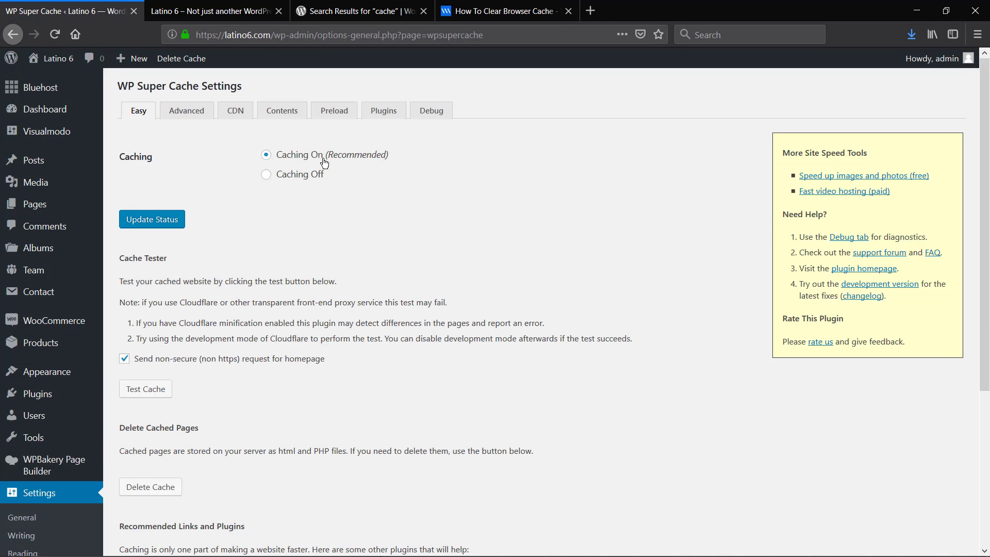
{"action": "left_click", "coordinate": [265, 175]}
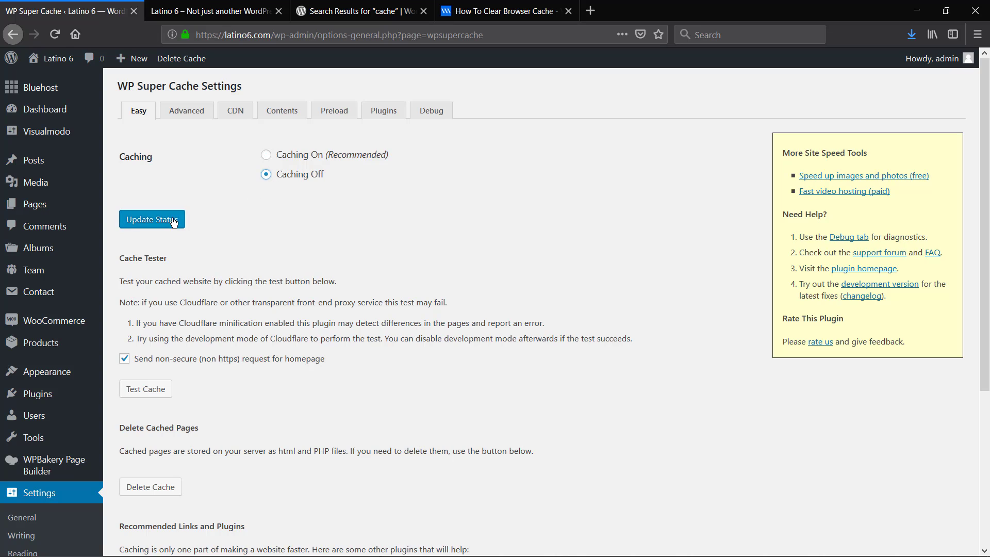
{"action": "left_click", "coordinate": [151, 219]}
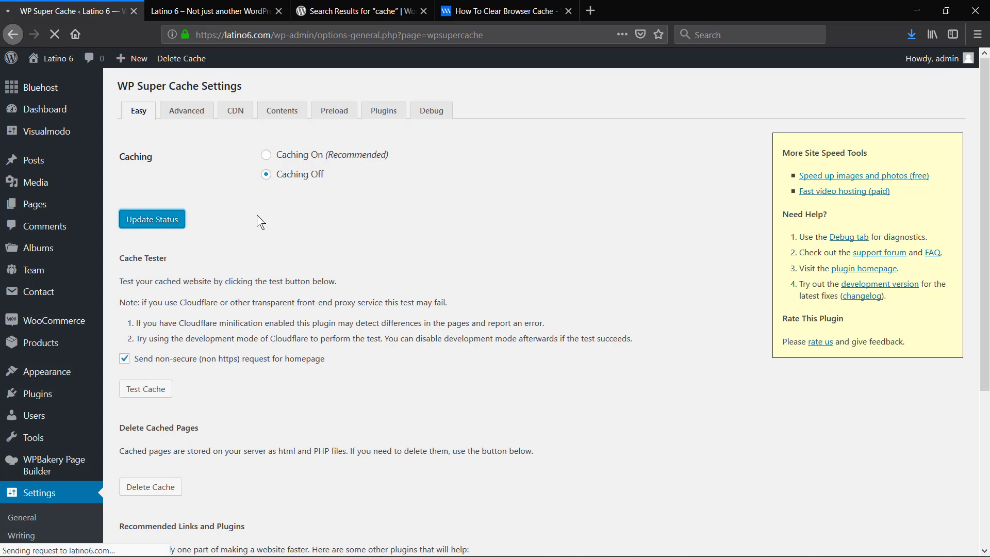
{"action": "left_click", "coordinate": [151, 219]}
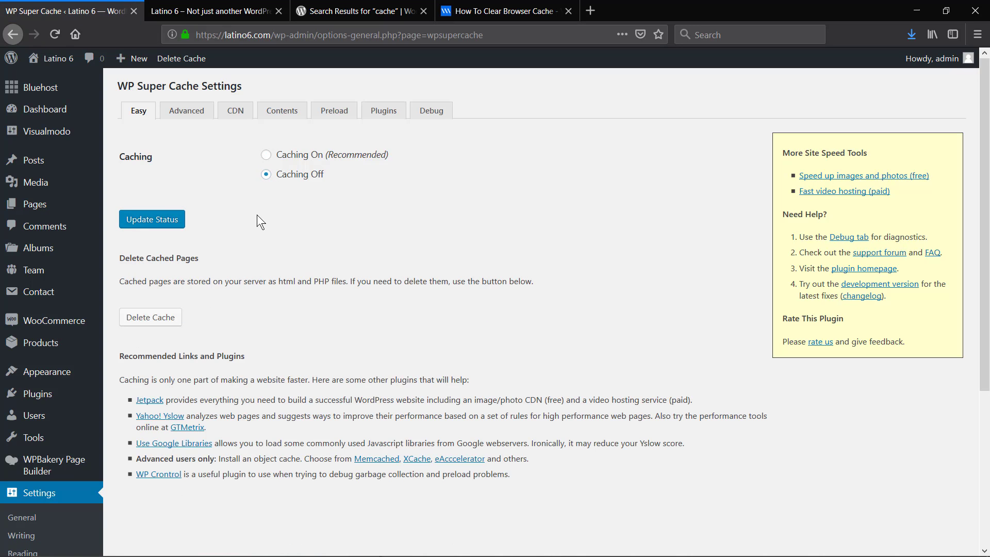
- Scroll through the WP Super Cache settings page with caching now off
{"action": "left_click", "coordinate": [216, 10]}
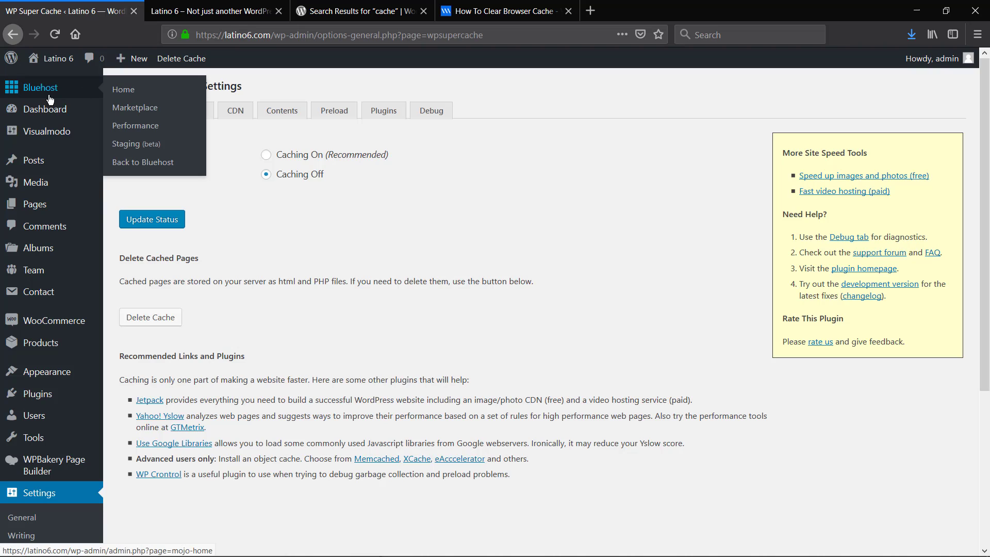
{"action": "mouse_move", "coordinate": [182, 157]}
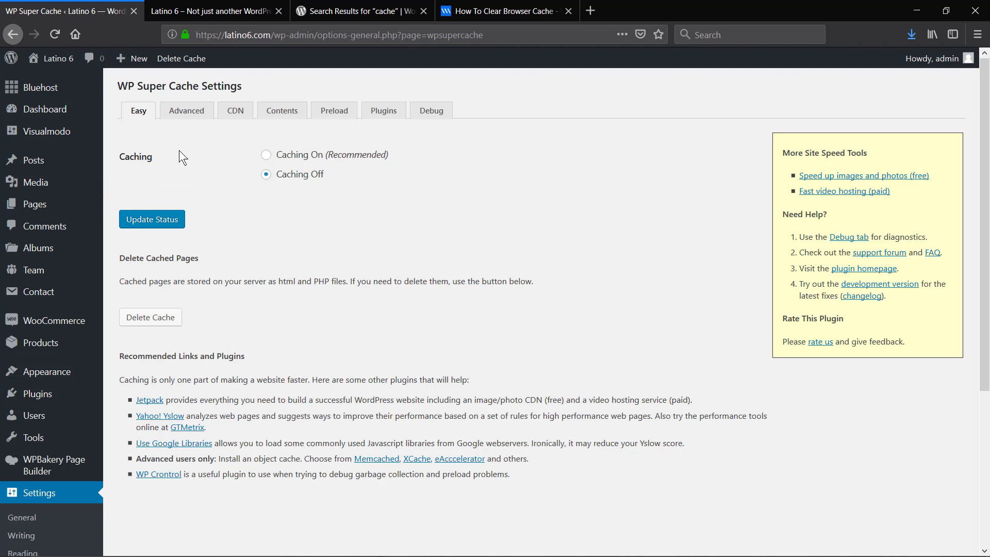
{"action": "mouse_move", "coordinate": [245, 179]}
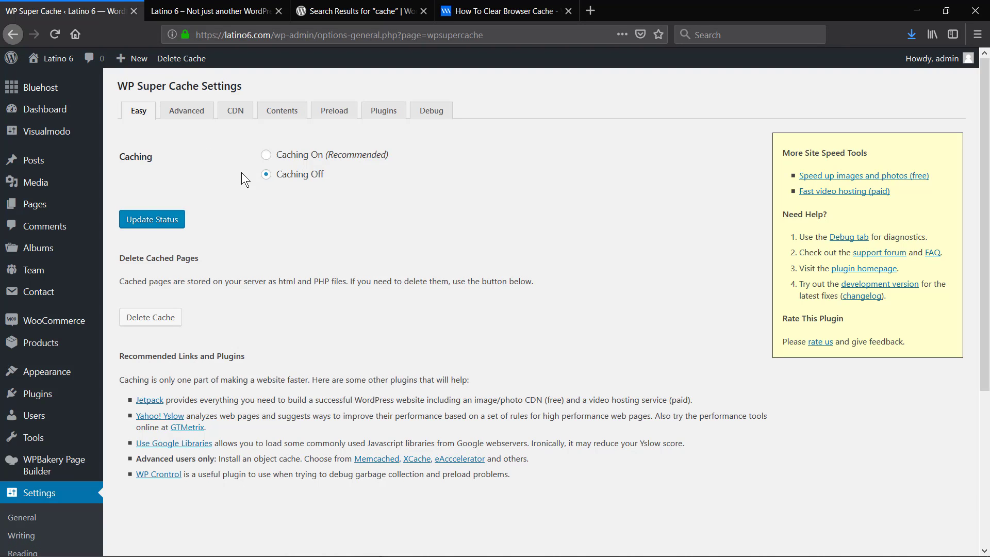
{"action": "scroll", "scroll_direction": "down", "scroll_amount": 3}
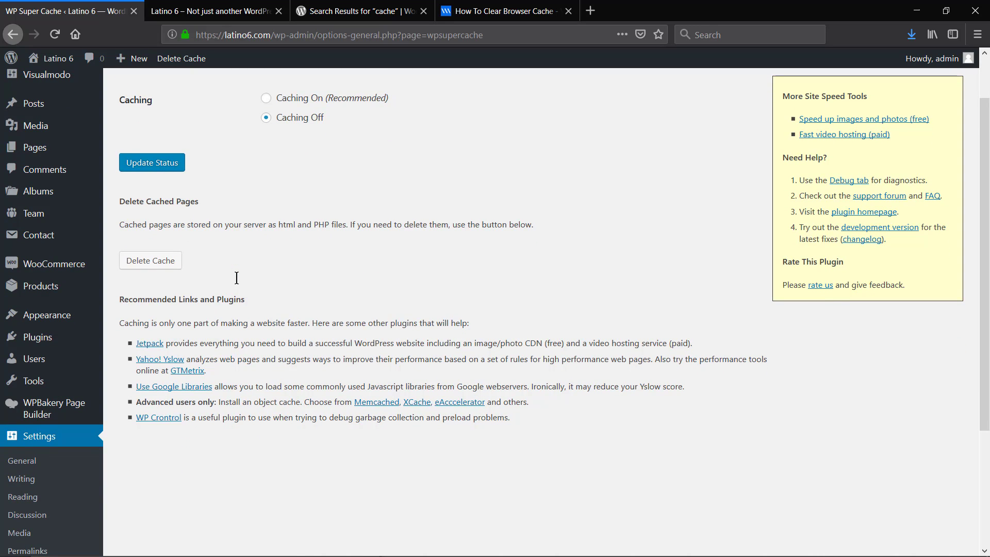
{"action": "scroll", "scroll_direction": "down", "scroll_amount": 3}
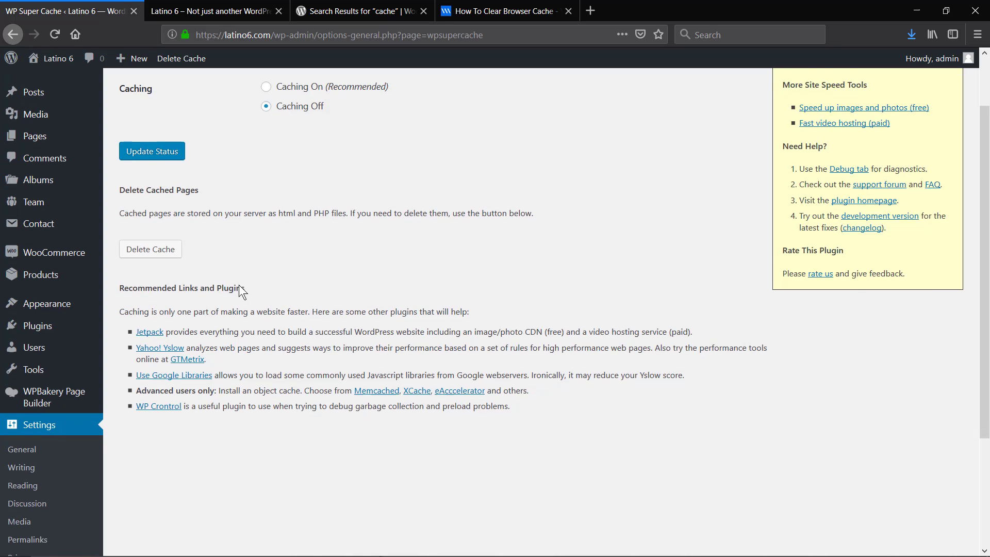
{"action": "scroll", "scroll_direction": "down", "scroll_amount": 3}
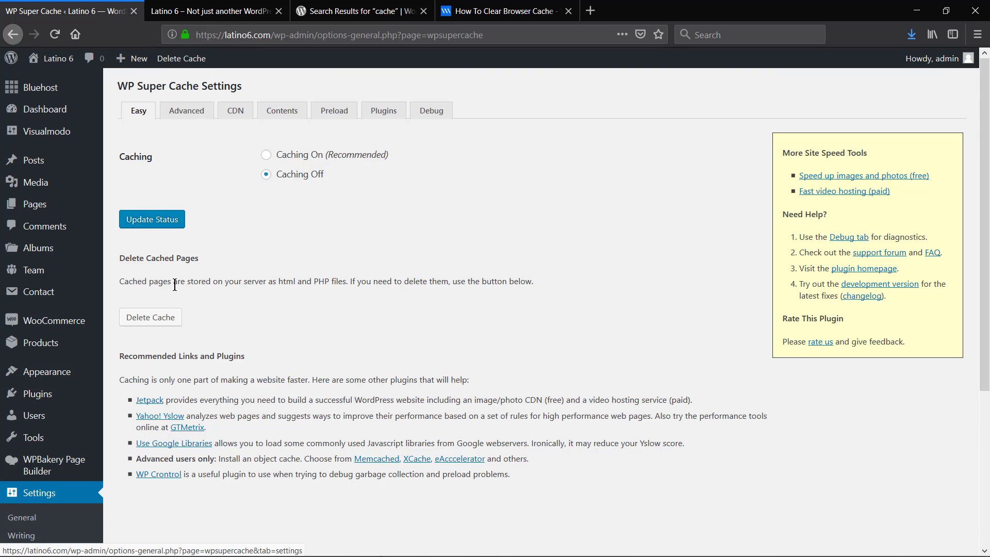
{"action": "scroll", "scroll_direction": "down", "scroll_amount": 3}
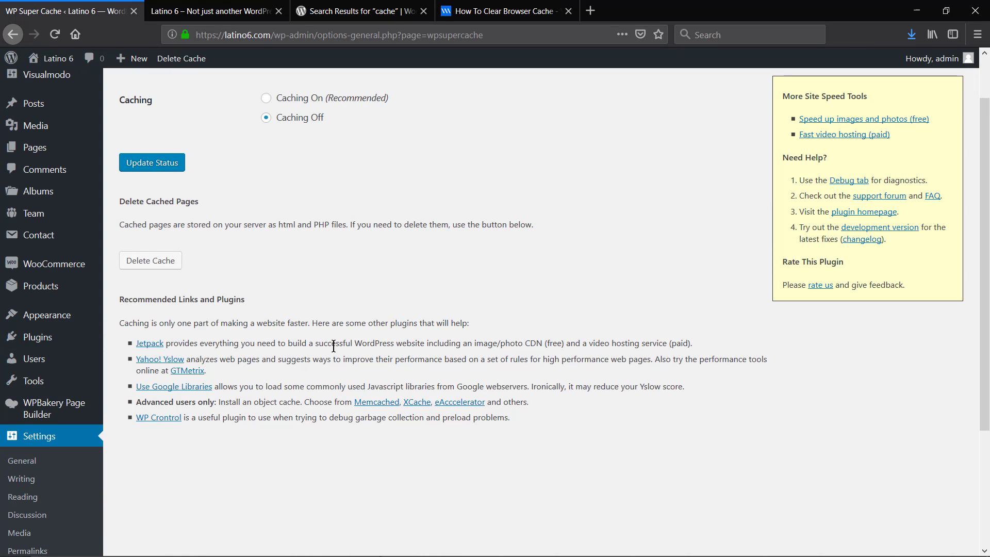
{"action": "scroll", "scroll_direction": "down", "scroll_amount": 3}
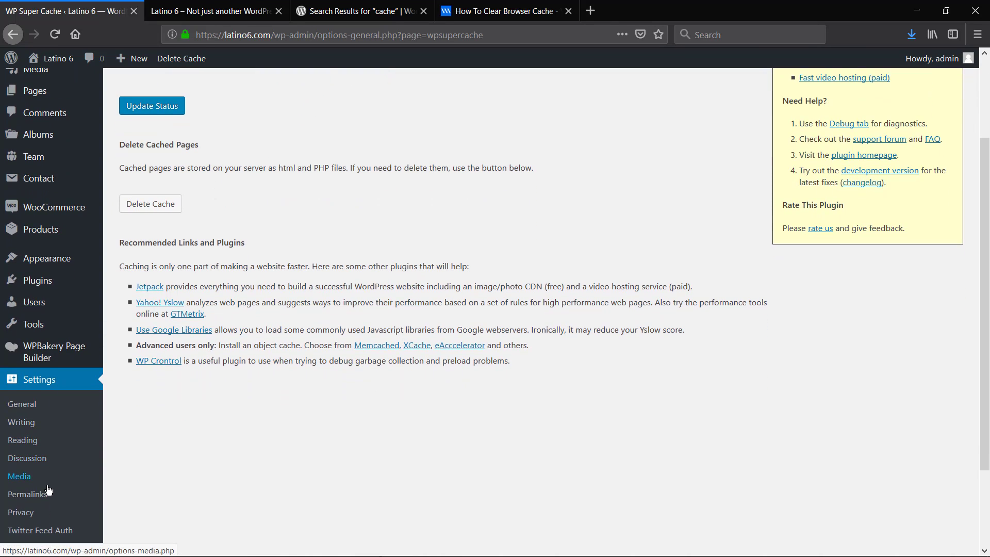
{"action": "mouse_move", "coordinate": [31, 407]}
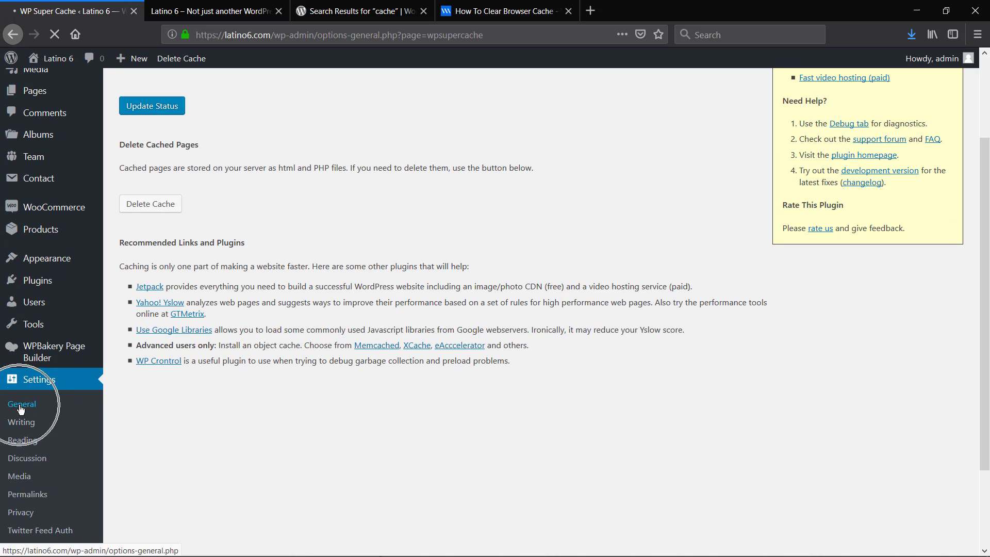
- Go to the Endurance Cache section of the General settings
{"action": "left_click", "coordinate": [22, 405]}
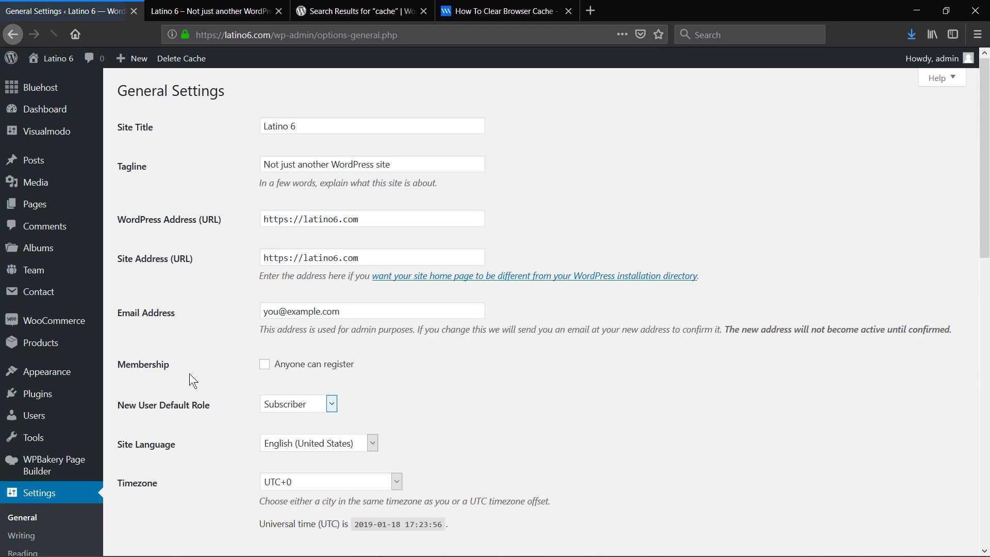
{"action": "scroll", "scroll_direction": "down", "scroll_amount": 3}
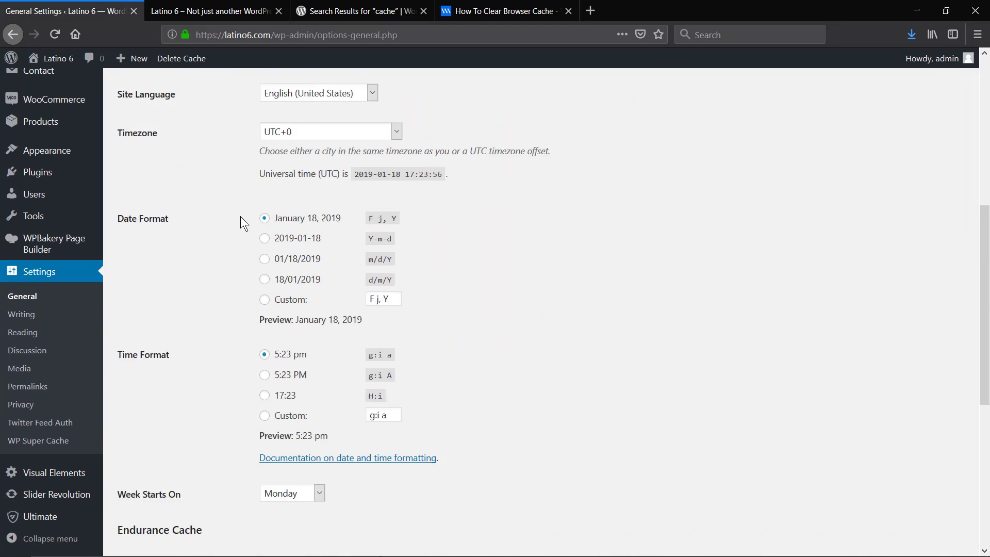
{"action": "scroll", "scroll_direction": "down", "scroll_amount": 3}
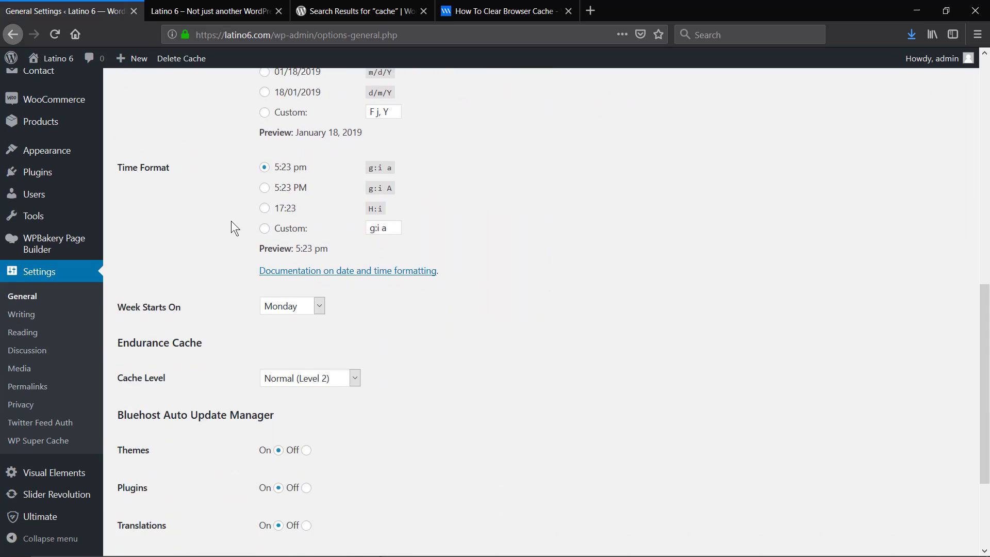
{"action": "scroll", "scroll_direction": "down", "scroll_amount": 3}
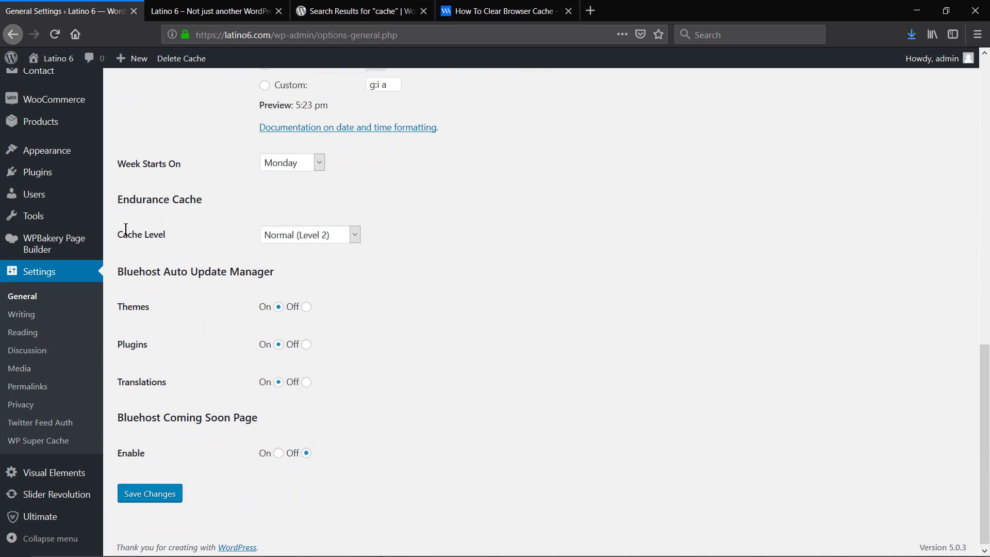
{"action": "mouse_move", "coordinate": [145, 225]}
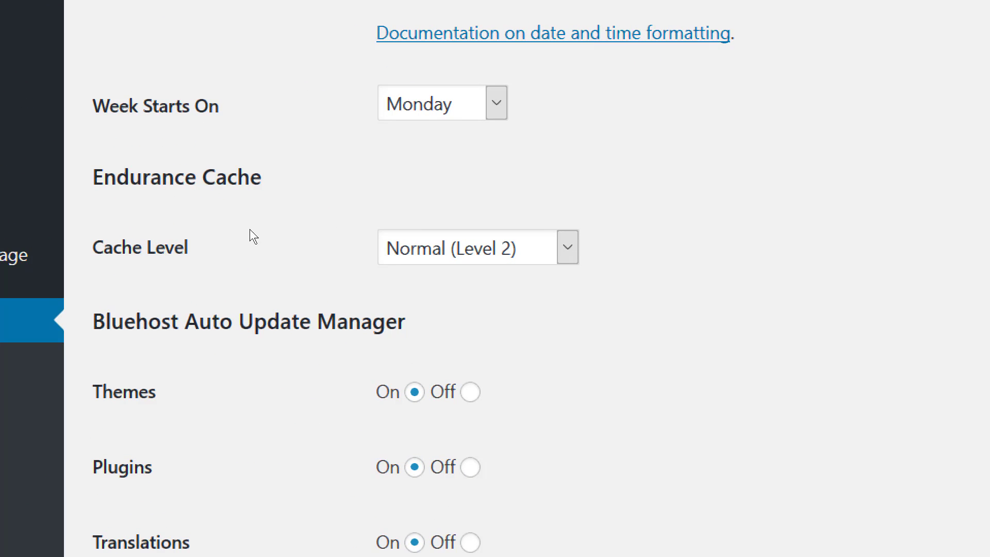
{"action": "mouse_move", "coordinate": [116, 203]}
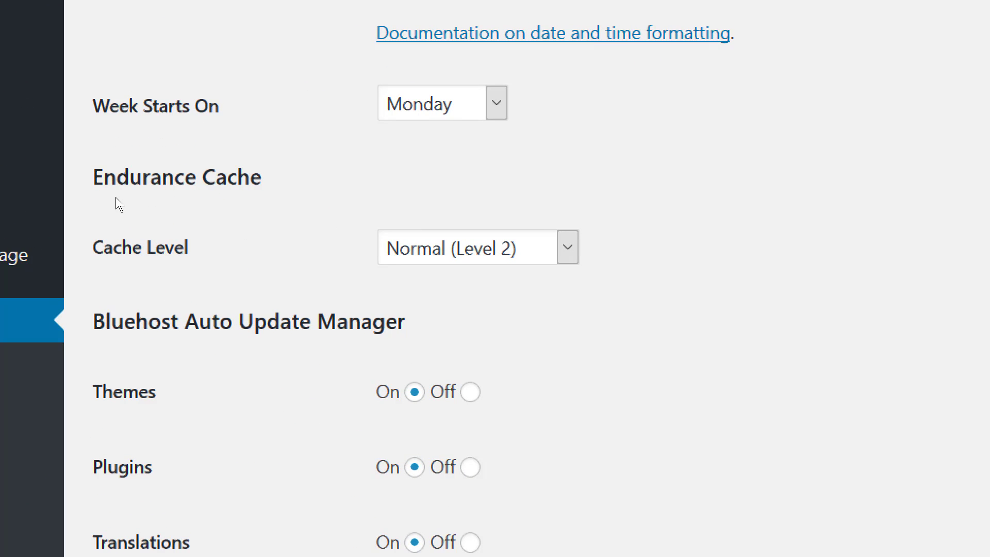
{"action": "mouse_move", "coordinate": [359, 255]}
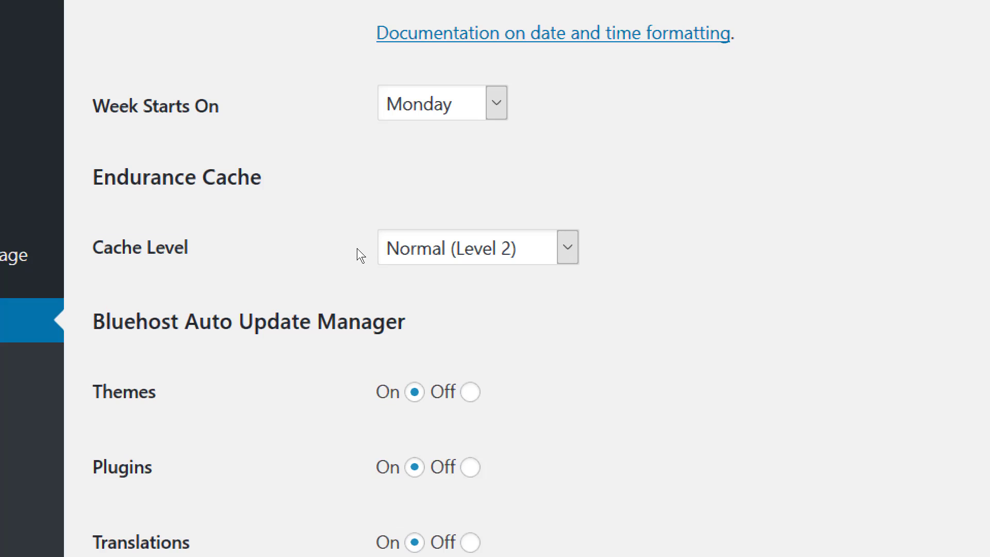
- Set the Endurance Cache level to Off (Level 0) and save the settings
{"action": "left_click", "coordinate": [477, 248]}
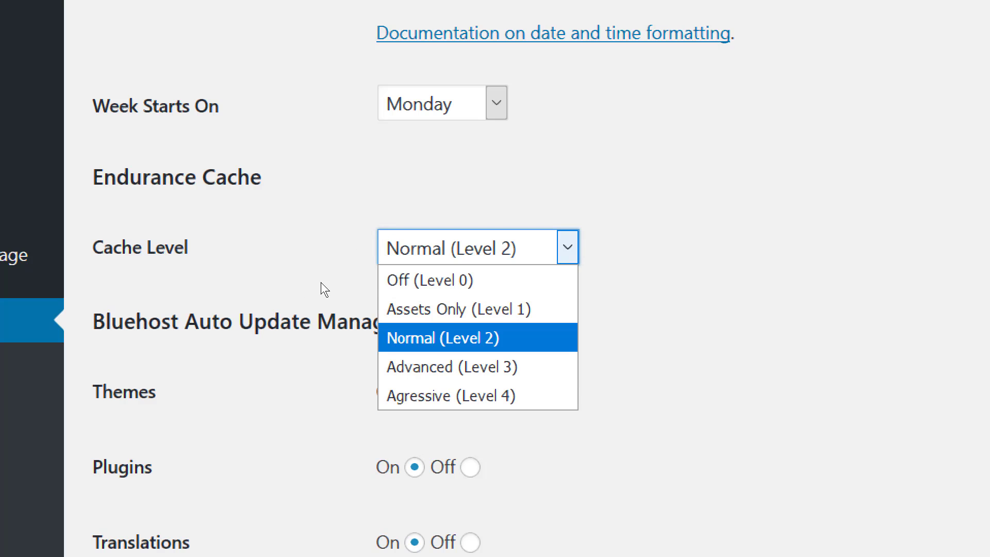
{"action": "mouse_move", "coordinate": [310, 290]}
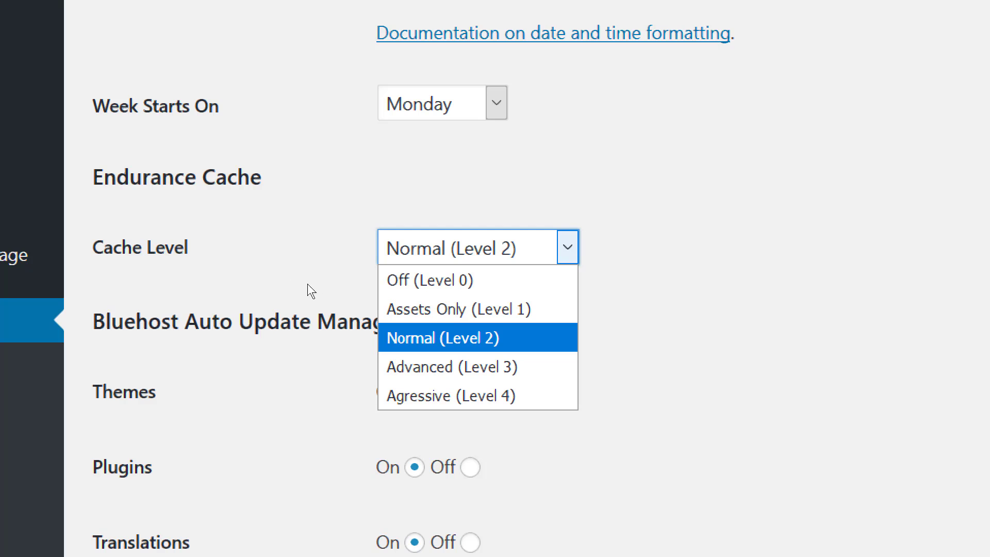
{"action": "left_click", "coordinate": [429, 280]}
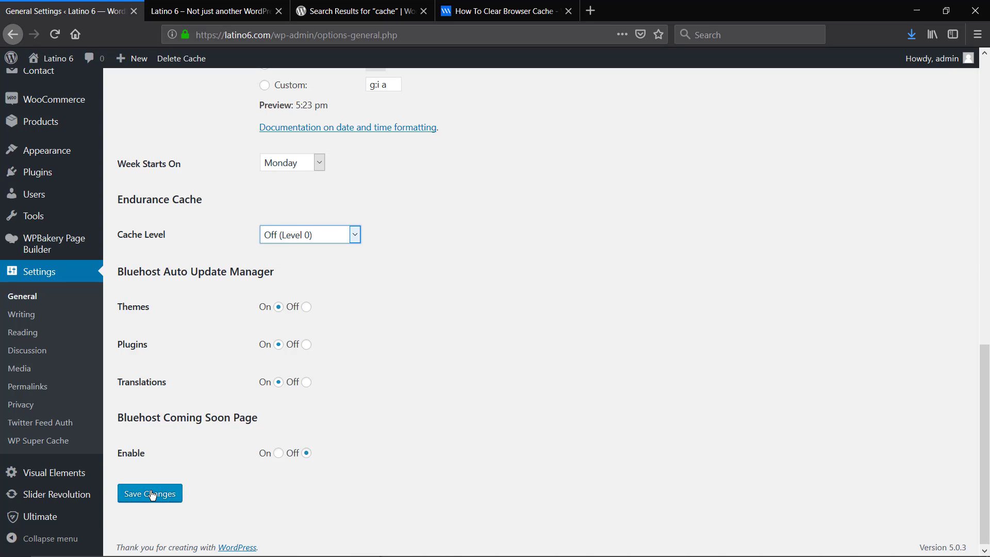
{"action": "left_click", "coordinate": [150, 493]}
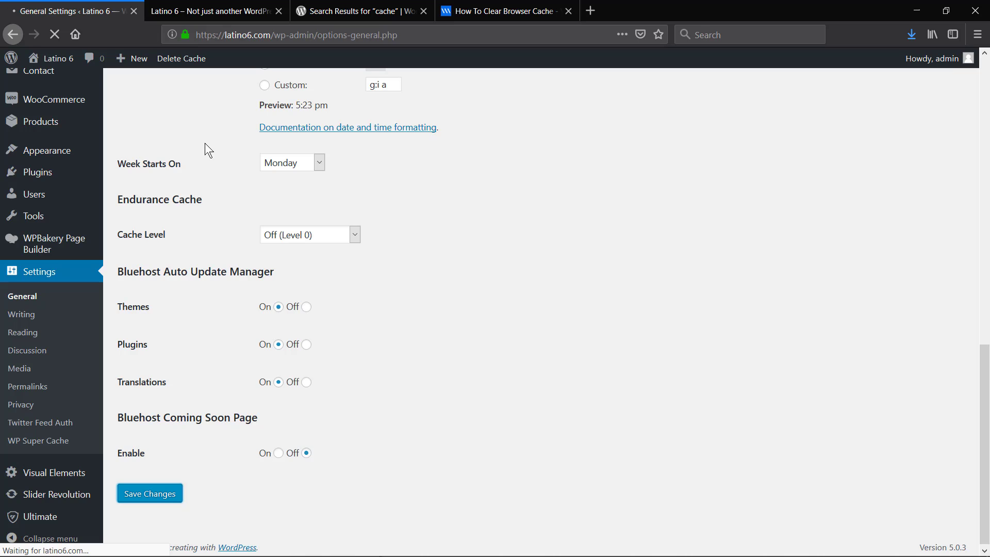
- Set the theme's Brand Site Title back to Latino 6, adjust Logo Light, and save
{"action": "left_click", "coordinate": [150, 492]}
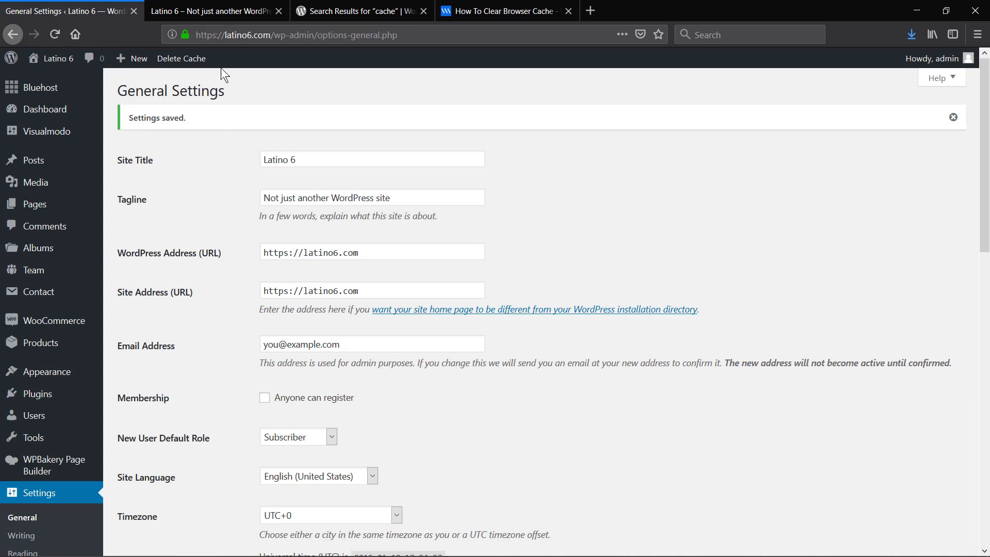
{"action": "mouse_move", "coordinate": [58, 128]}
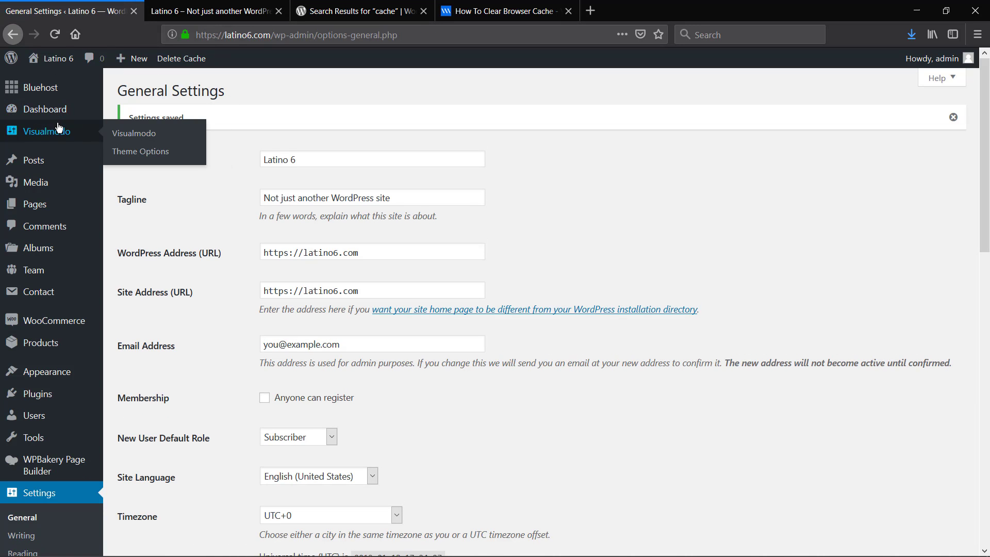
{"action": "mouse_move", "coordinate": [119, 154]}
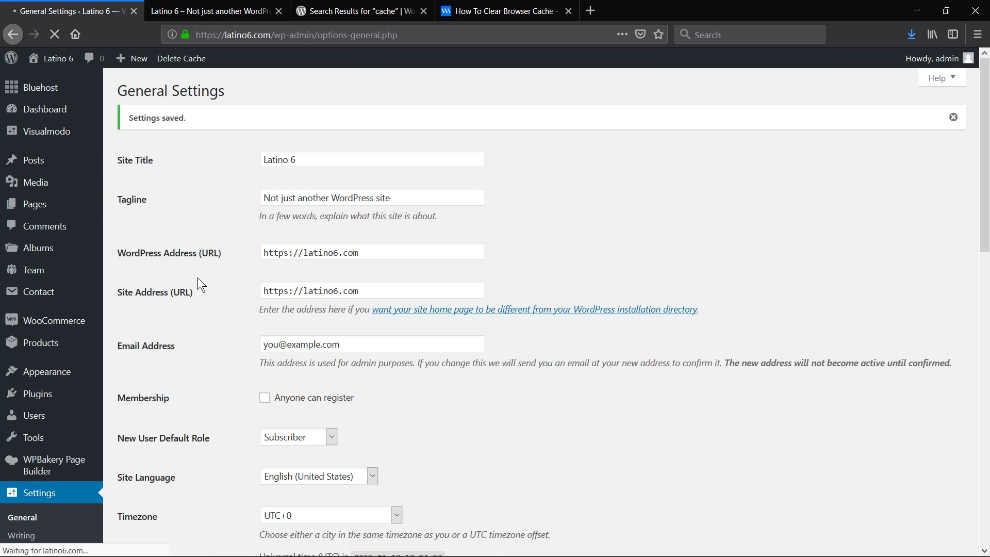
{"action": "left_click", "coordinate": [46, 131]}
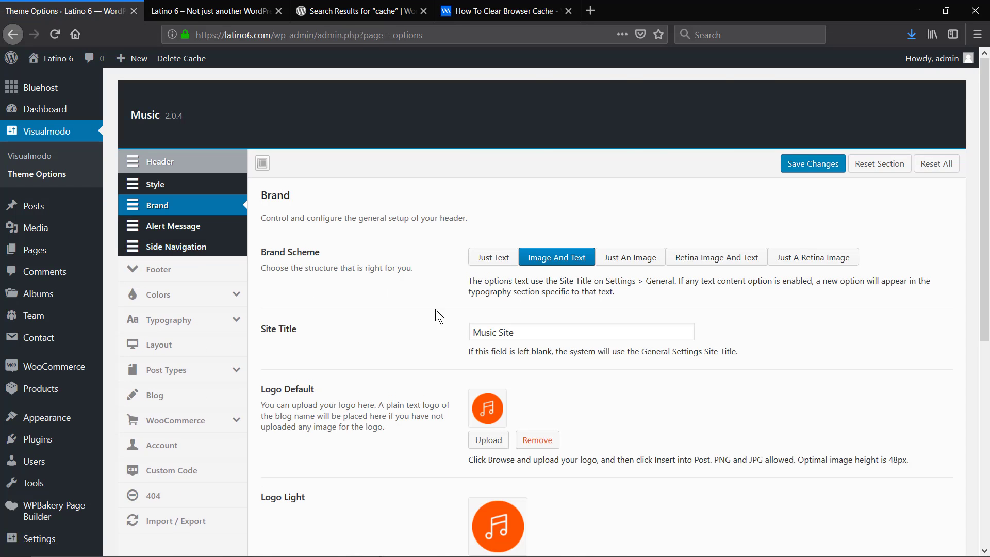
{"action": "type", "text": "Latino 6"}
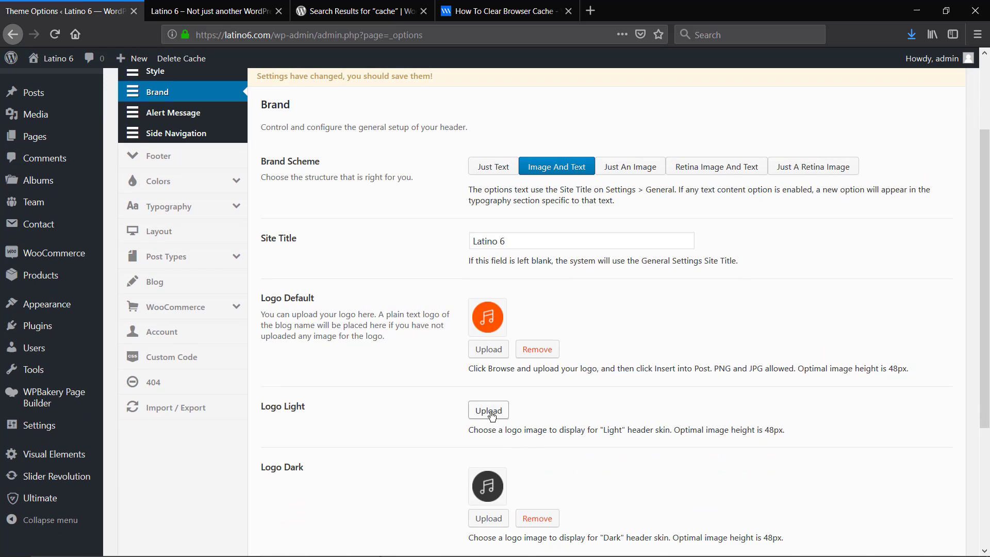
{"action": "left_click", "coordinate": [489, 410]}
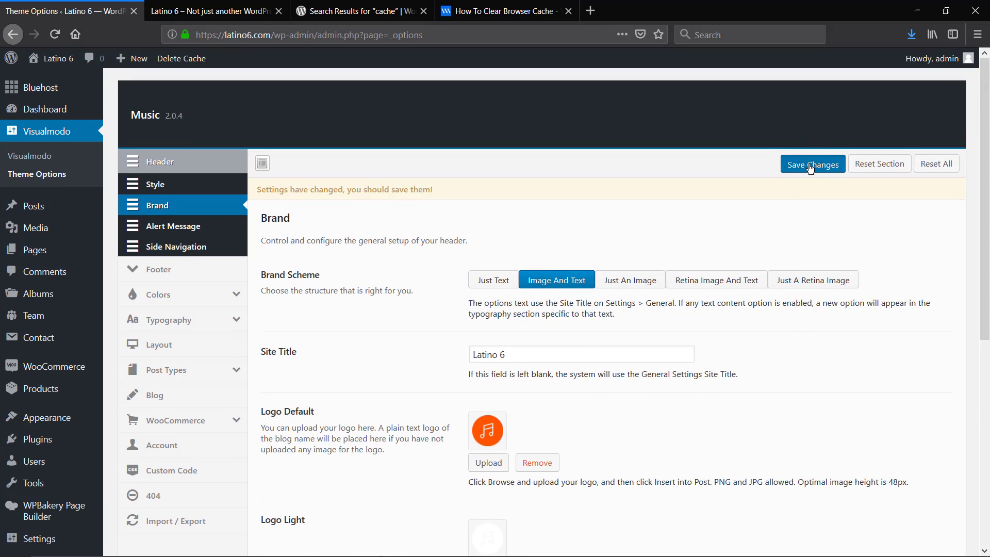
{"action": "left_click", "coordinate": [813, 163]}
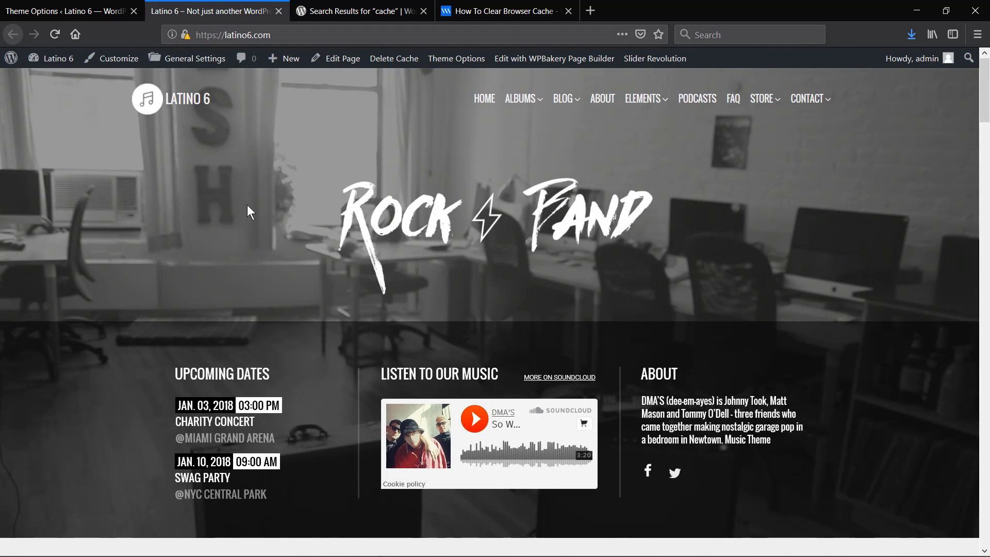
{"action": "mouse_move", "coordinate": [243, 242]}
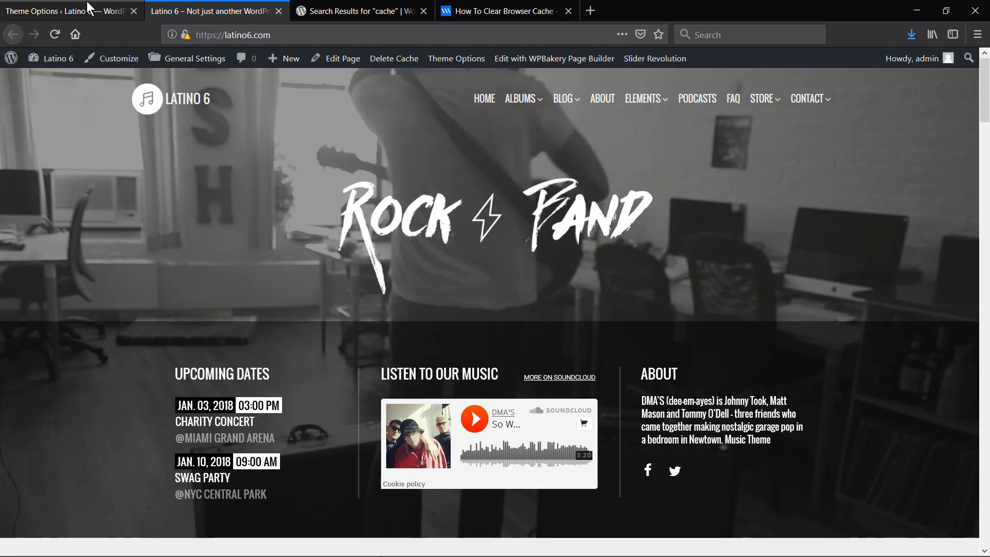
- Read through Visualmodo's How To Clear Browser Cache article
{"action": "left_click", "coordinate": [506, 11]}
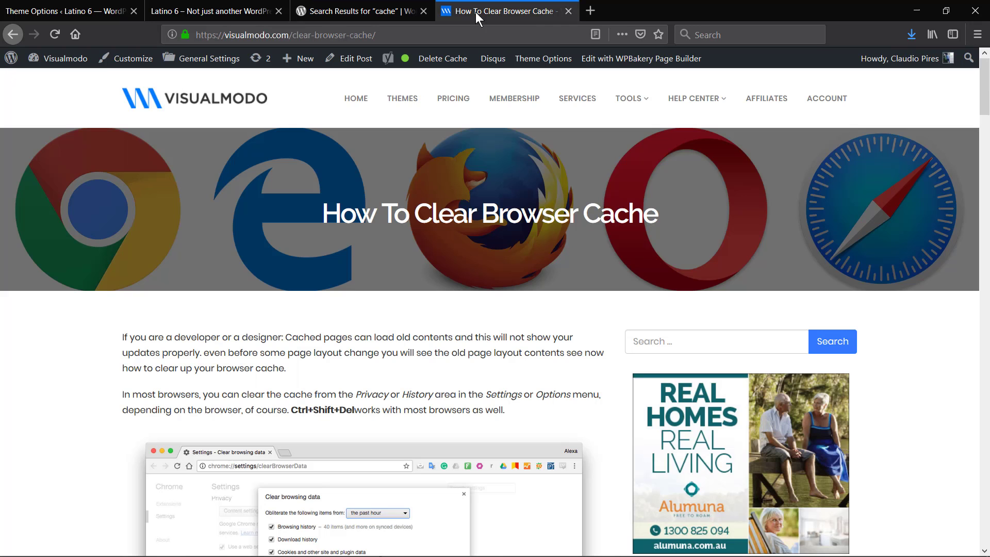
{"action": "mouse_move", "coordinate": [218, 223]}
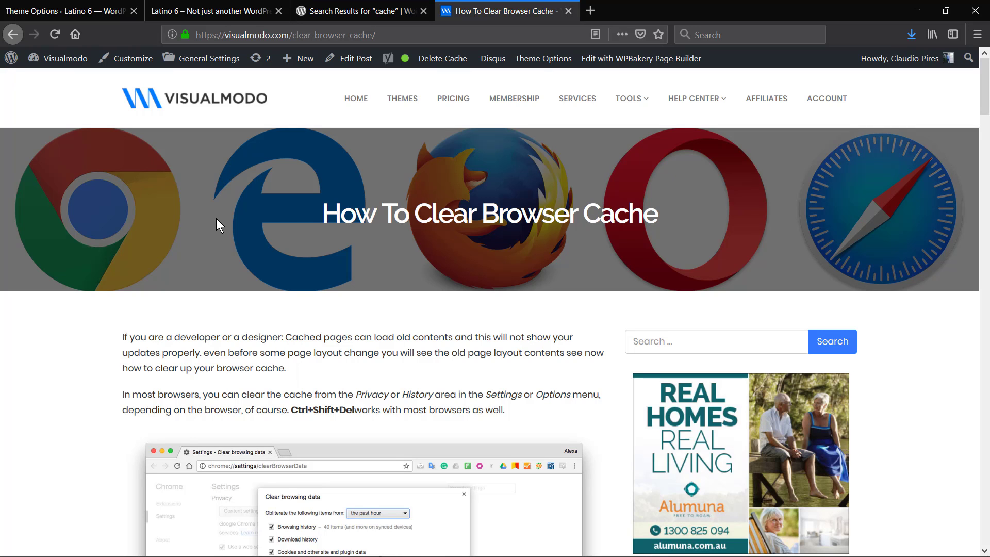
{"action": "scroll", "scroll_direction": "down", "scroll_amount": 3}
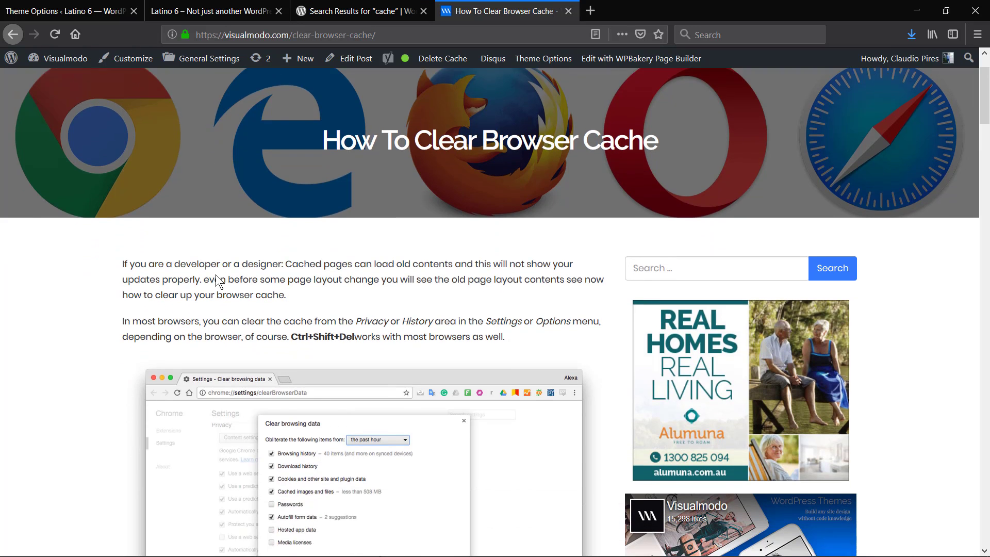
{"action": "scroll", "scroll_direction": "down", "scroll_amount": 3}
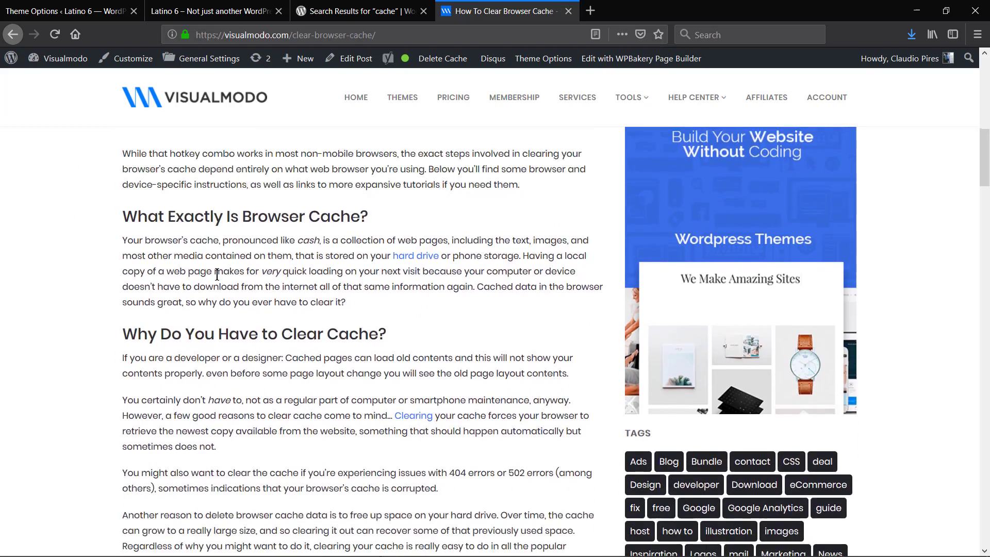
{"action": "scroll", "scroll_direction": "up", "scroll_amount": 3}
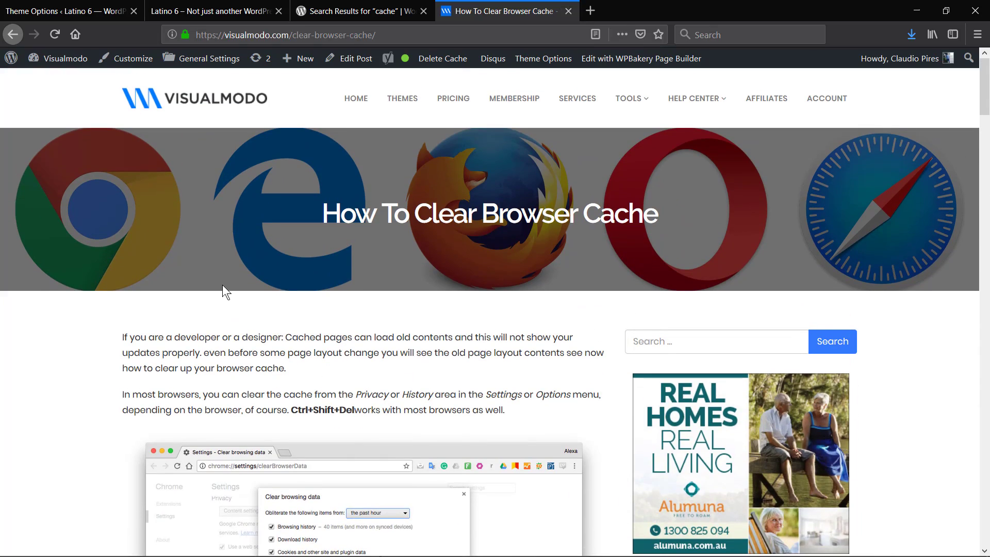
{"action": "mouse_move", "coordinate": [229, 286]}
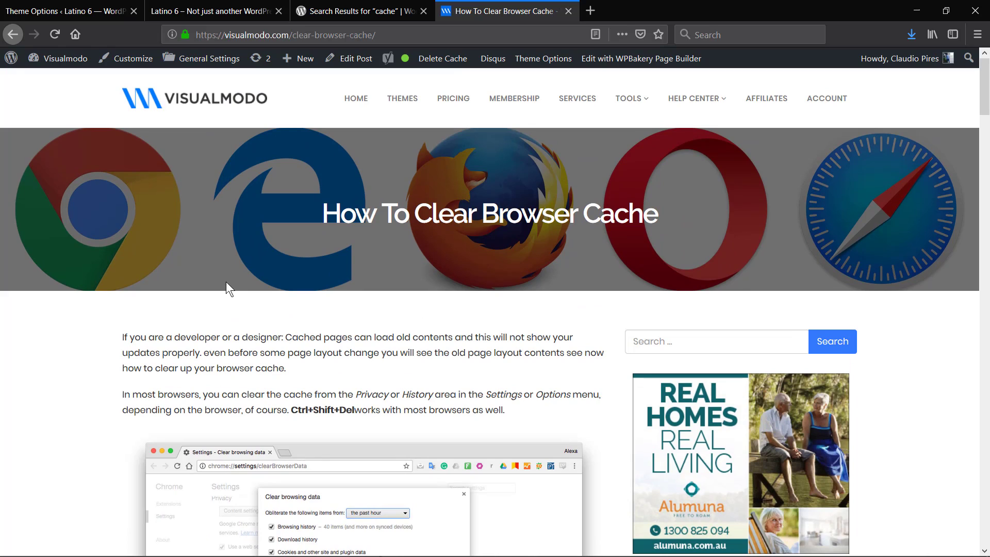
{"action": "mouse_move", "coordinate": [276, 247]}
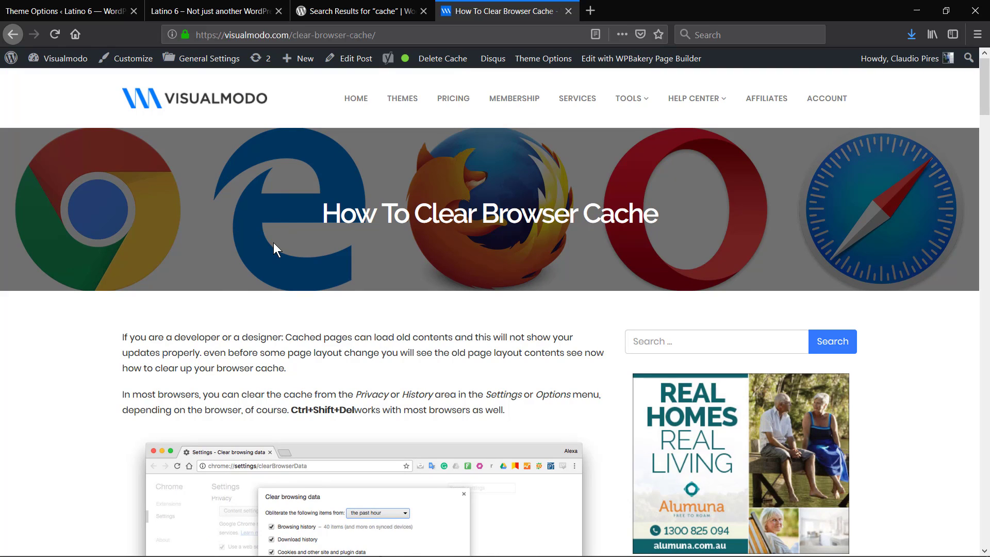